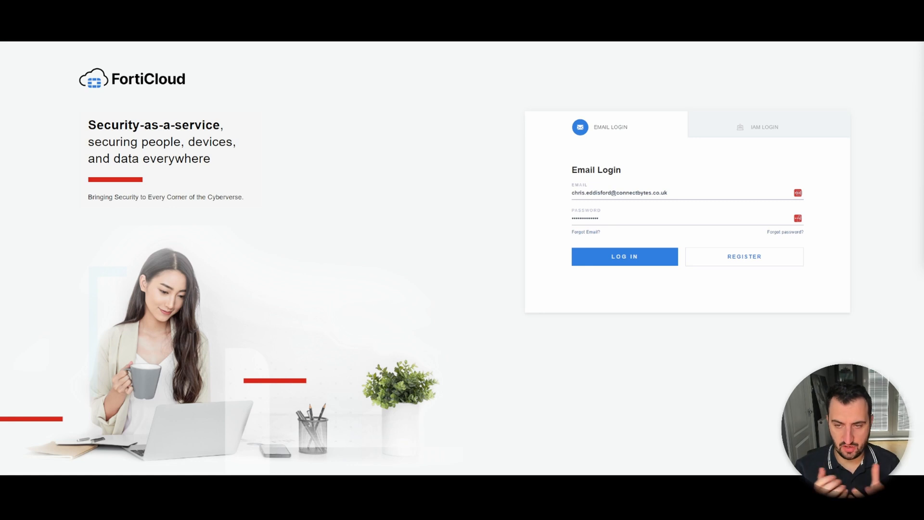
mouse_move(516, 311)
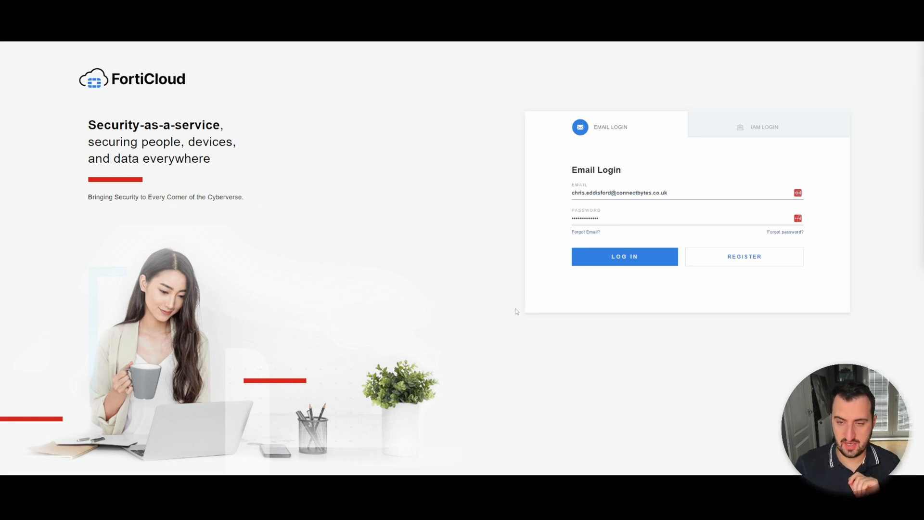
mouse_move(475, 339)
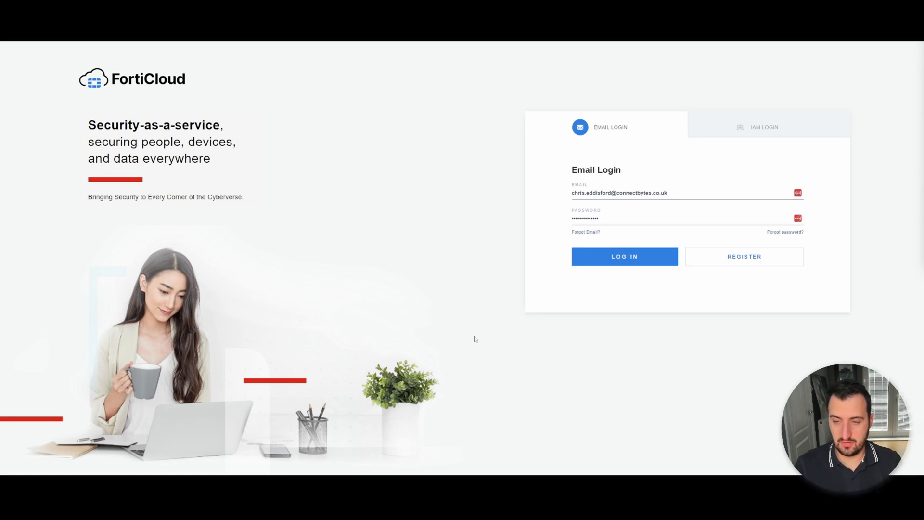
mouse_move(619, 311)
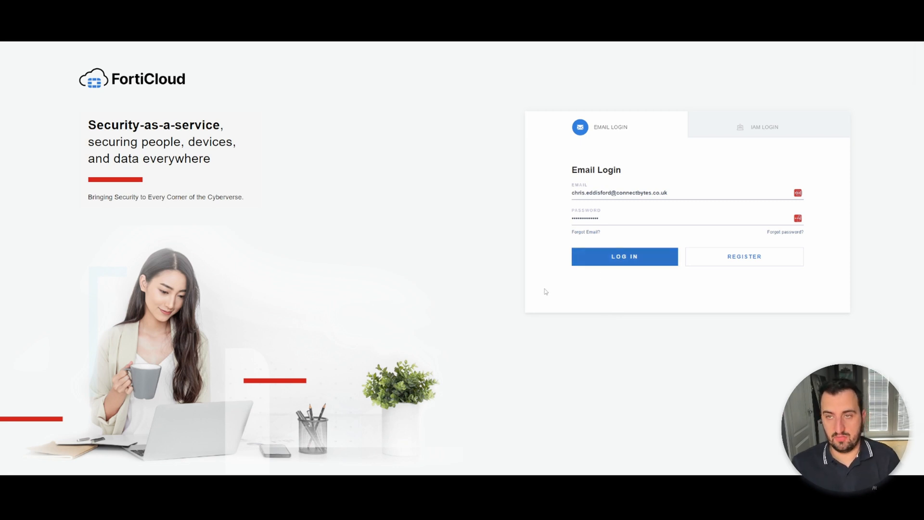
Step: Sign in and enter the FortiBytes partner-connected account
left_click(623, 256)
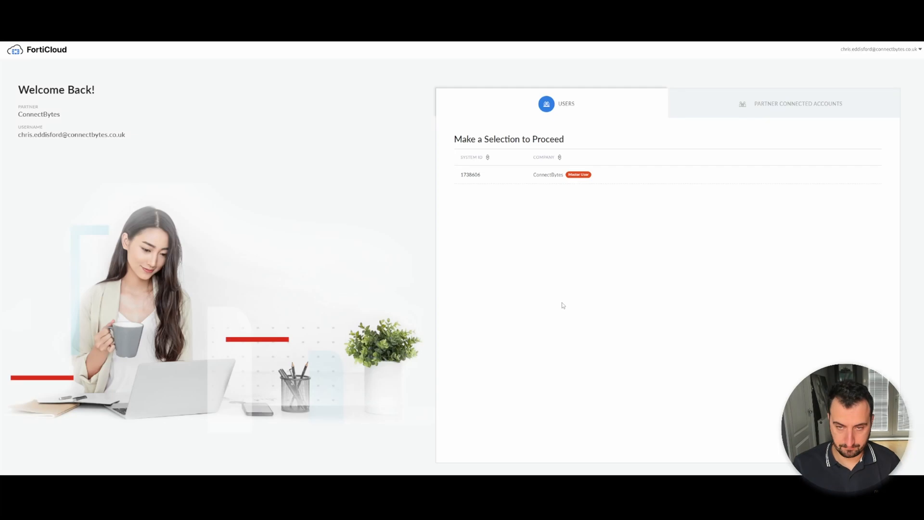
left_click(797, 103)
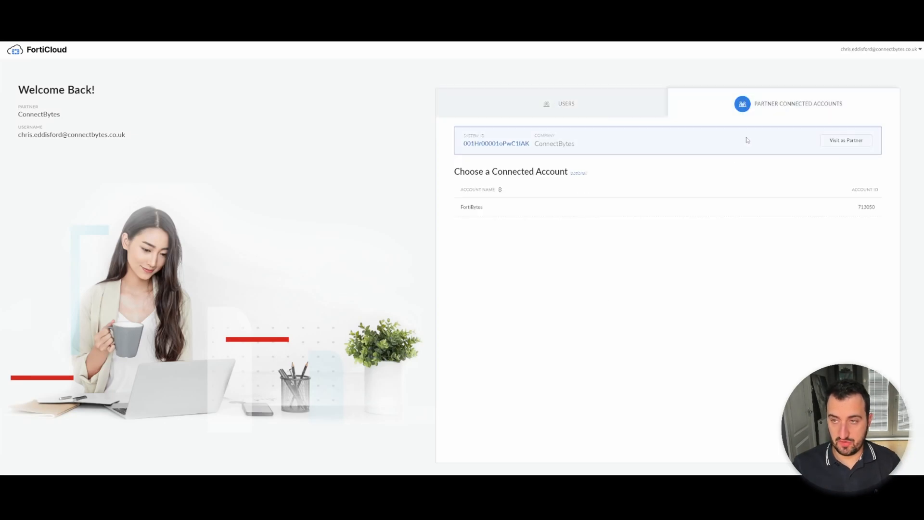
left_click(472, 207)
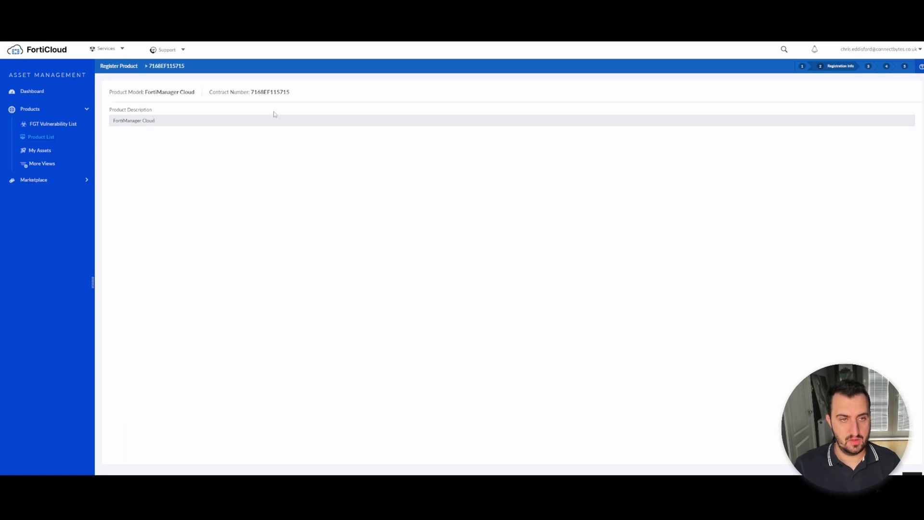
mouse_move(340, 299)
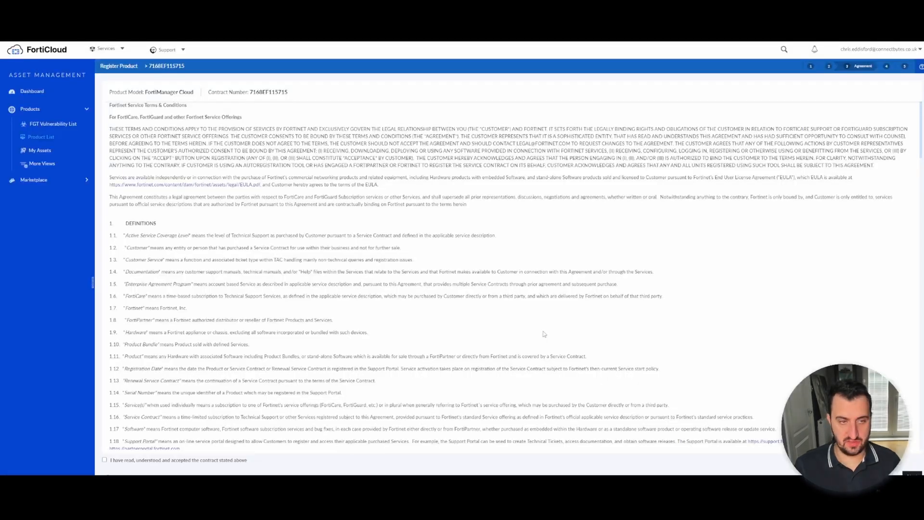
Step: Accept the support contract activation terms and confirm the FortiManager Cloud registration
scroll("down", 3)
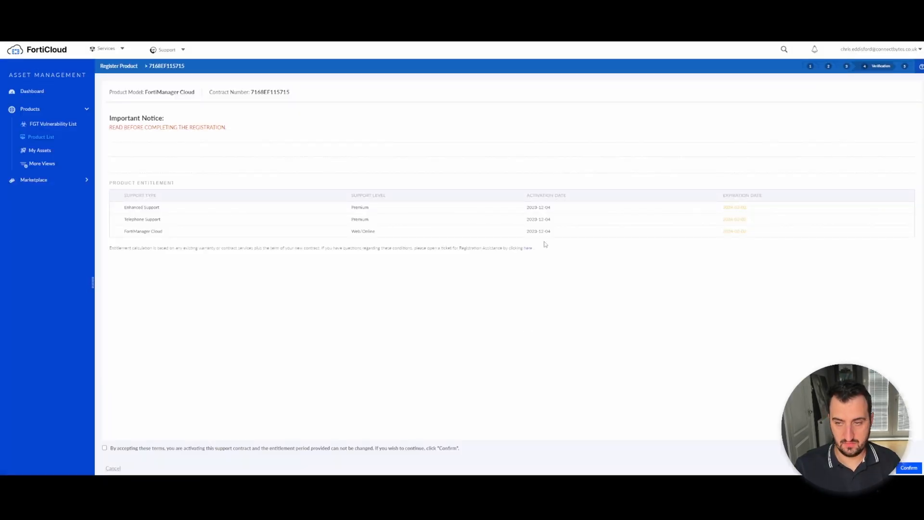
mouse_move(707, 246)
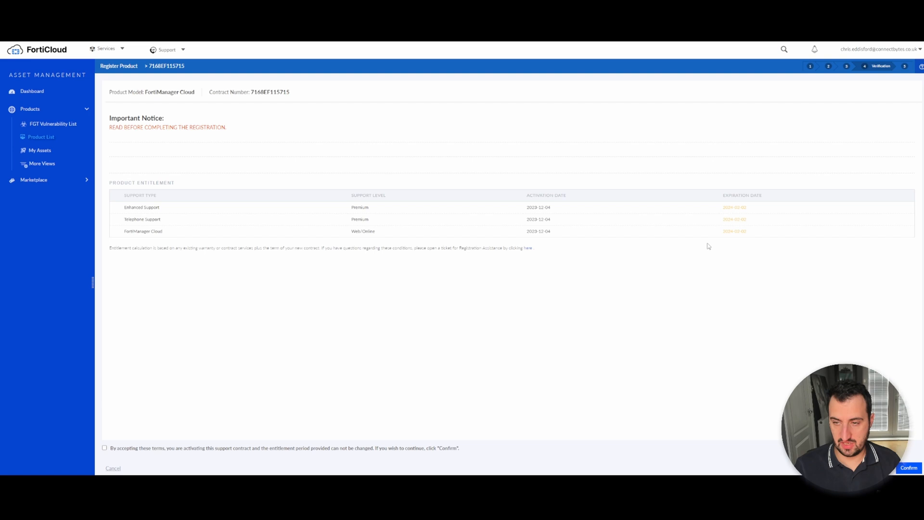
left_click(104, 447)
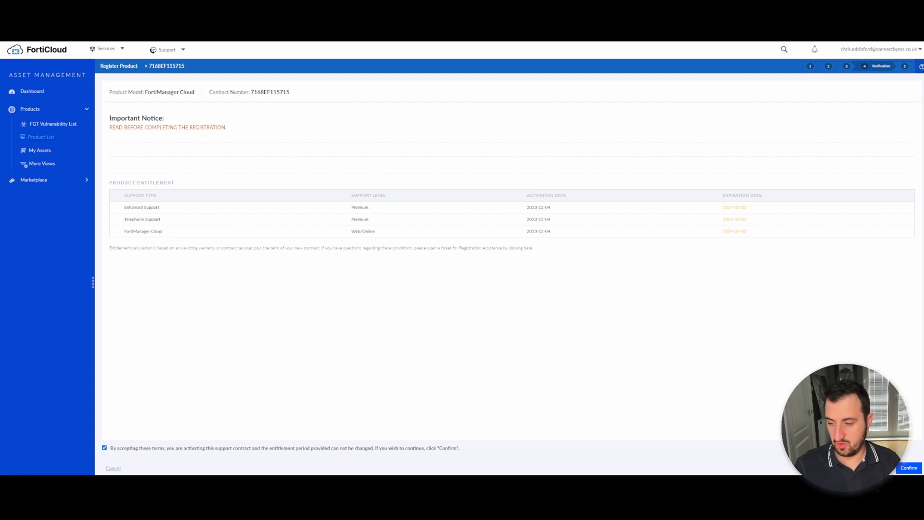
left_click(907, 468)
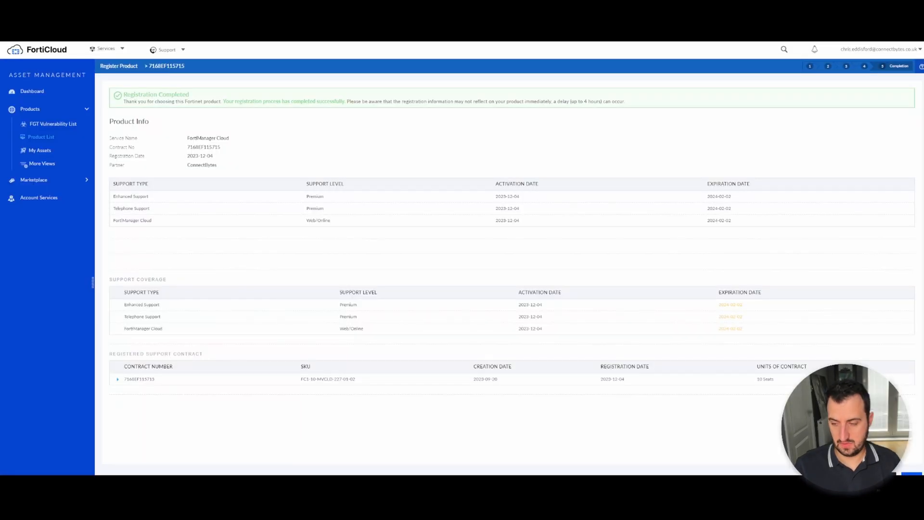
Step: Verify FortiManager Cloud in Account Services, then launch it from the cloud services menu
left_click(40, 136)
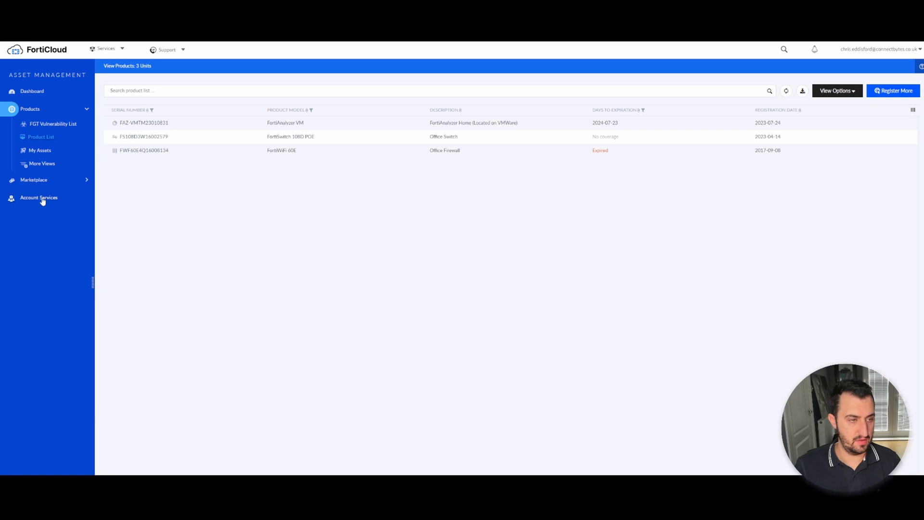
left_click(38, 198)
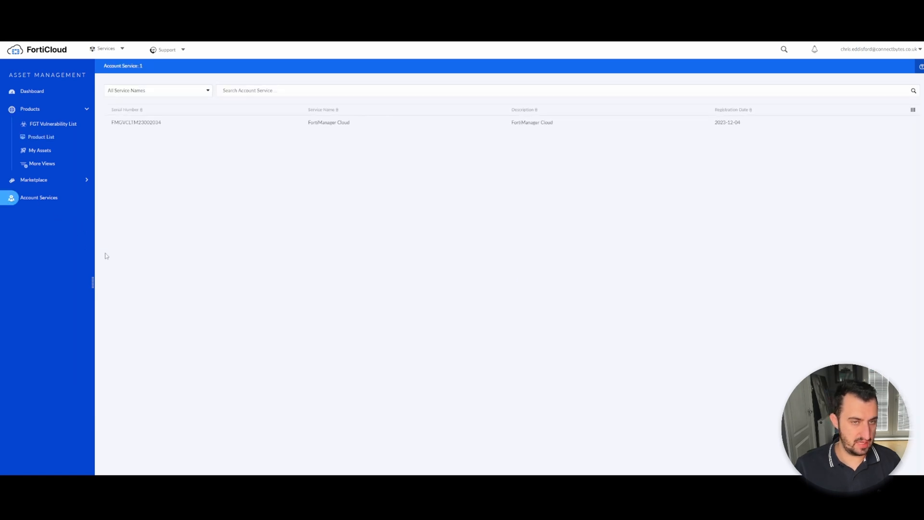
mouse_move(280, 123)
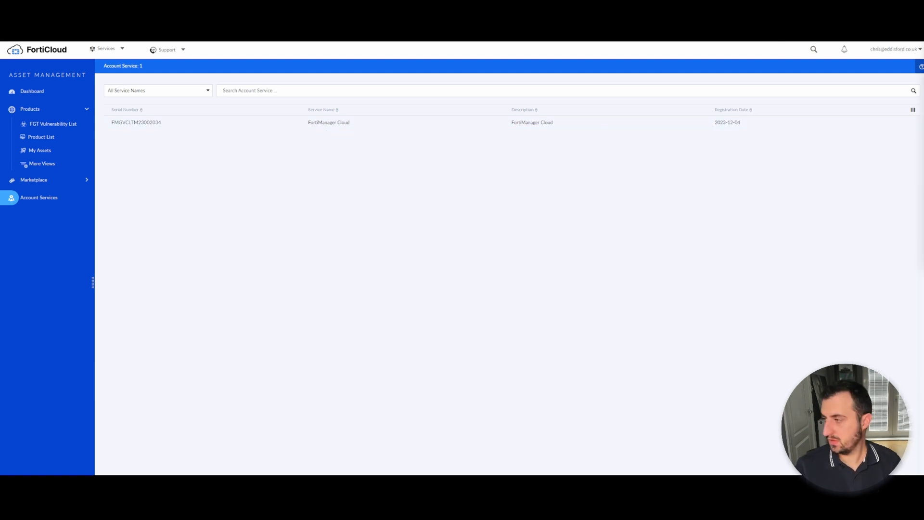
left_click(106, 49)
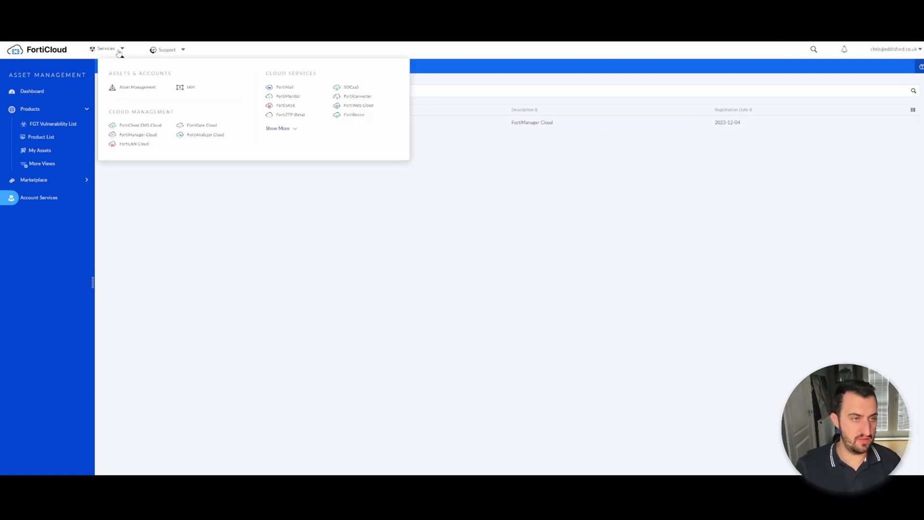
left_click(138, 135)
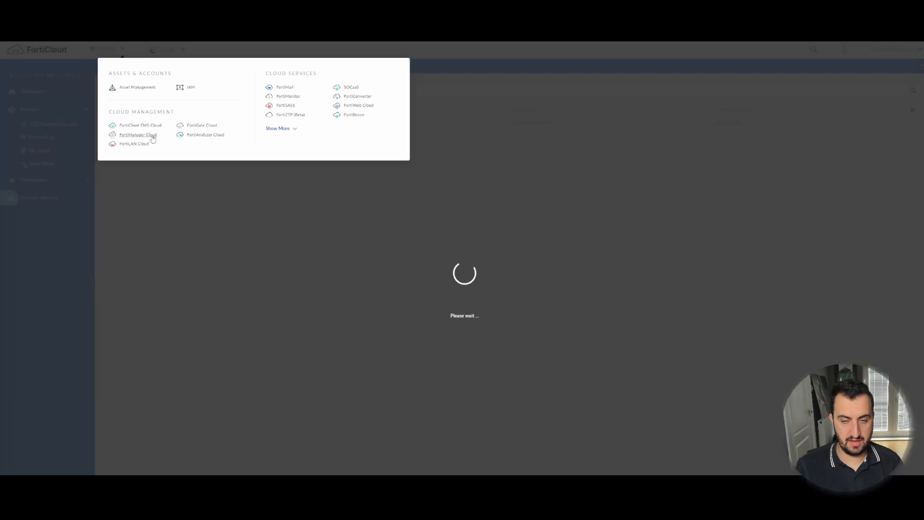
Step: Provision the FortiBytes instance with region Germany (Frankfurt) and submit
left_click(138, 135)
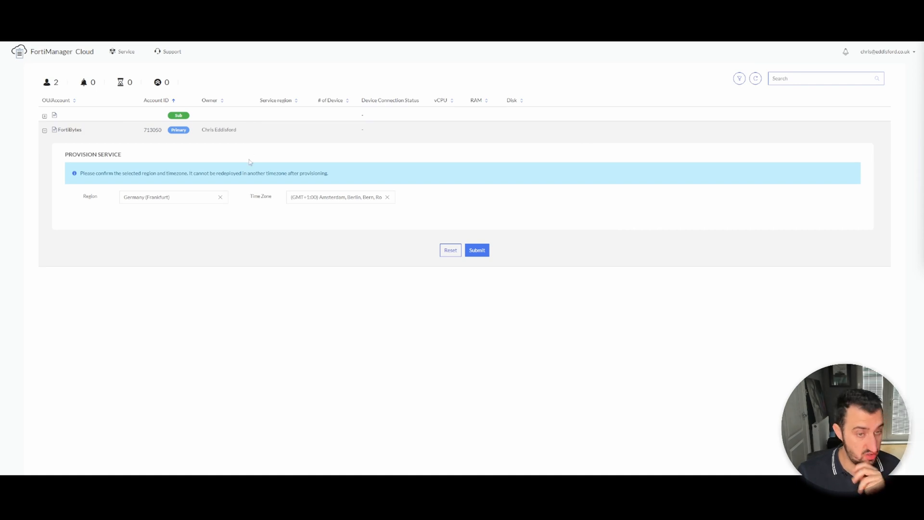
left_click(173, 196)
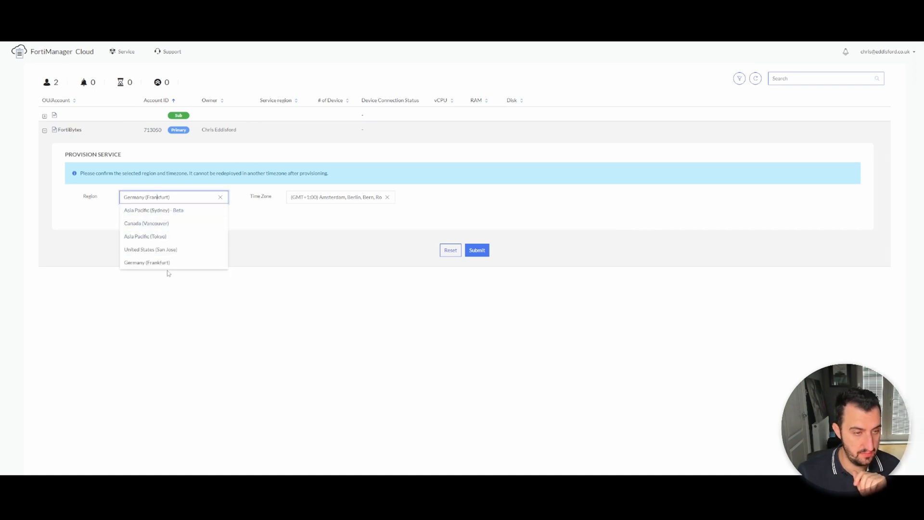
left_click(147, 262)
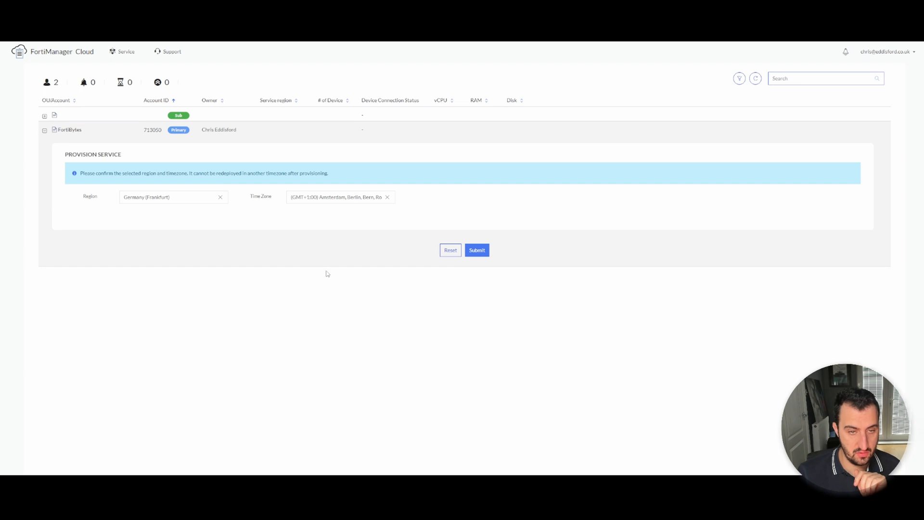
mouse_move(288, 187)
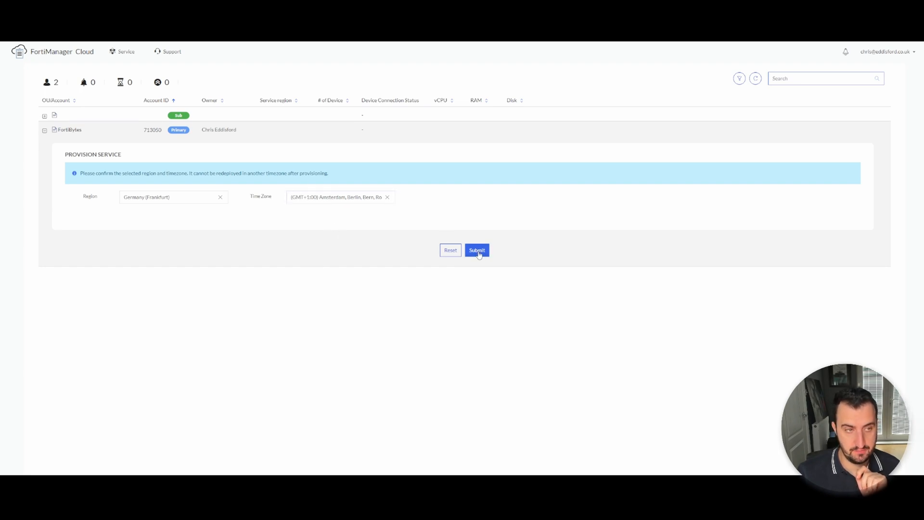
left_click(476, 250)
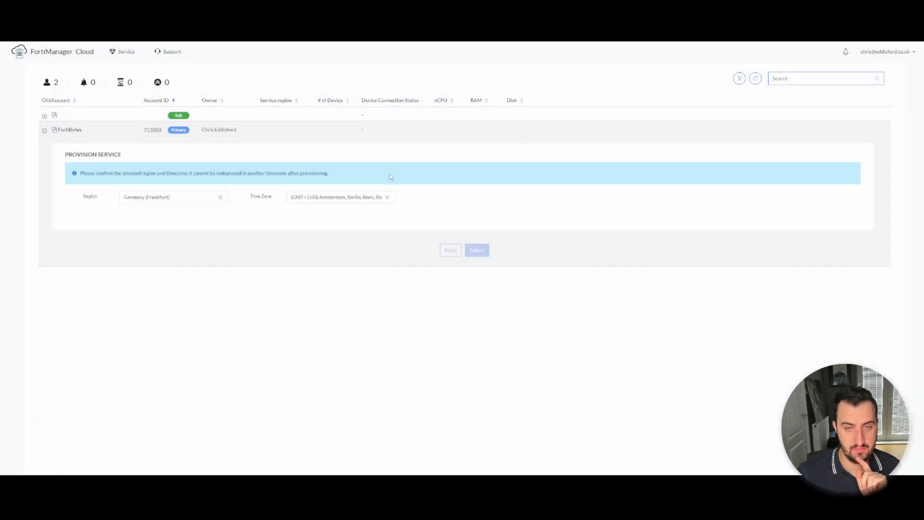
left_click(476, 250)
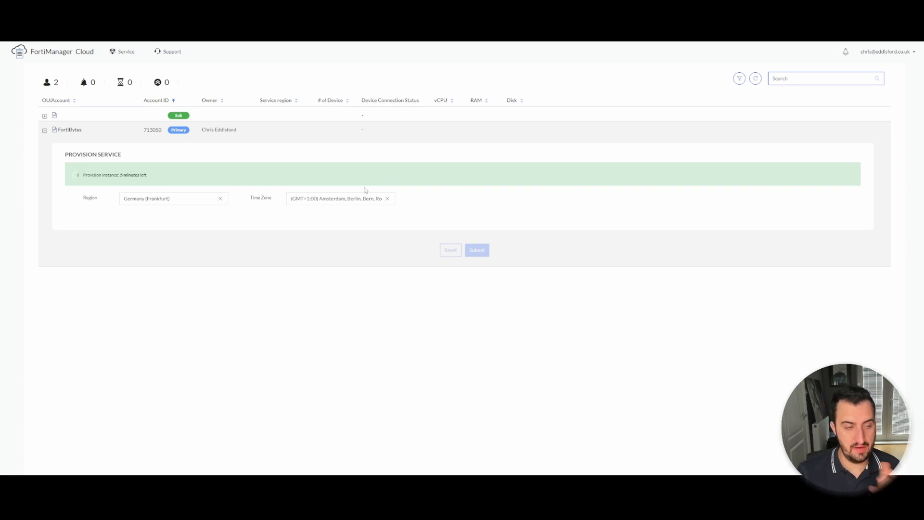
mouse_move(666, 191)
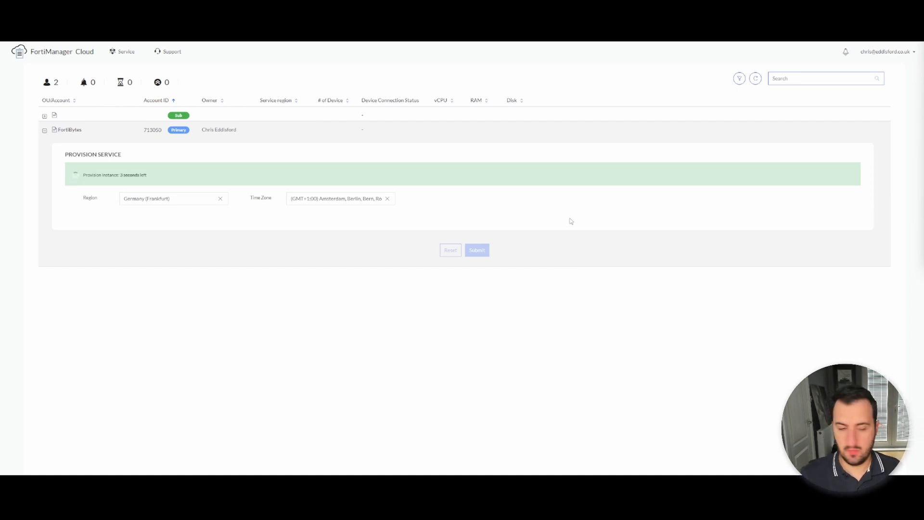
mouse_move(480, 310)
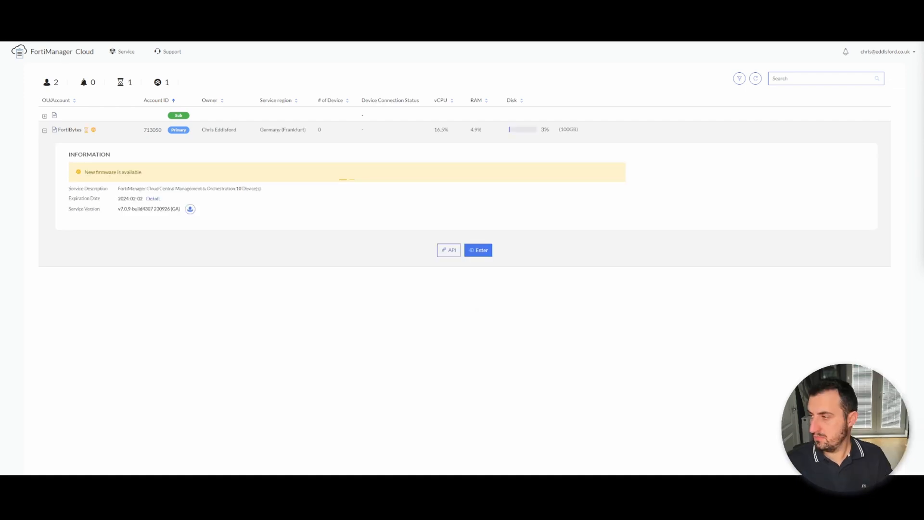
mouse_move(641, 193)
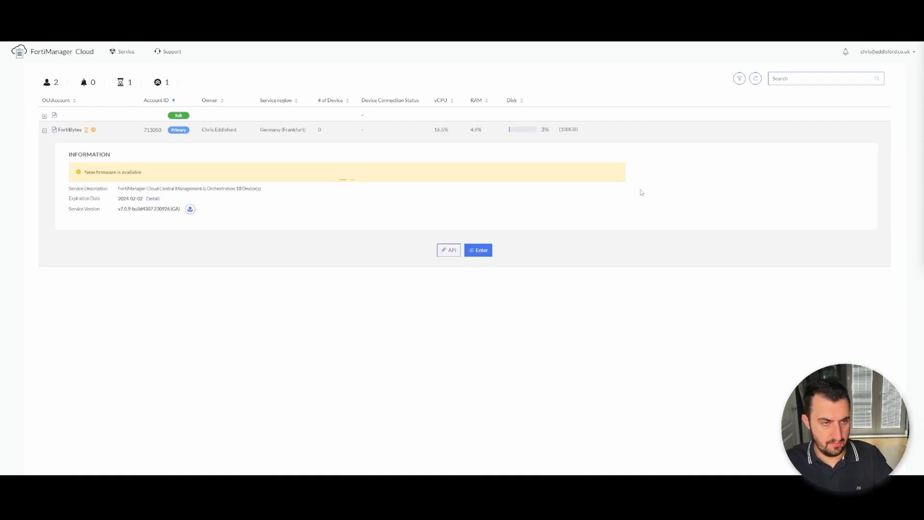
mouse_move(106, 141)
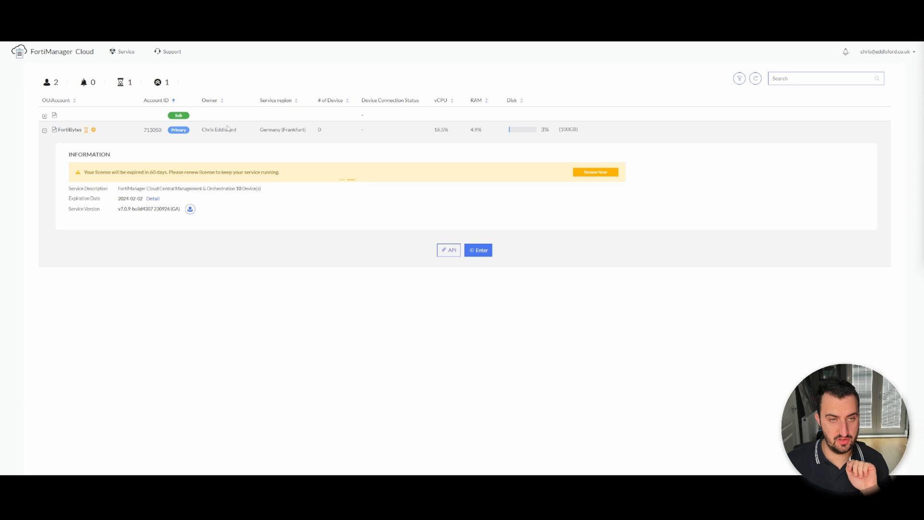
mouse_move(406, 168)
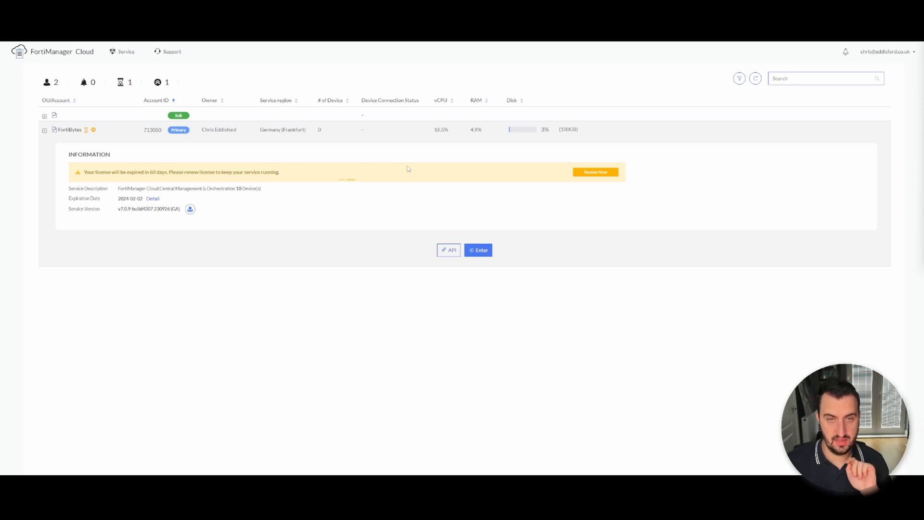
mouse_move(396, 167)
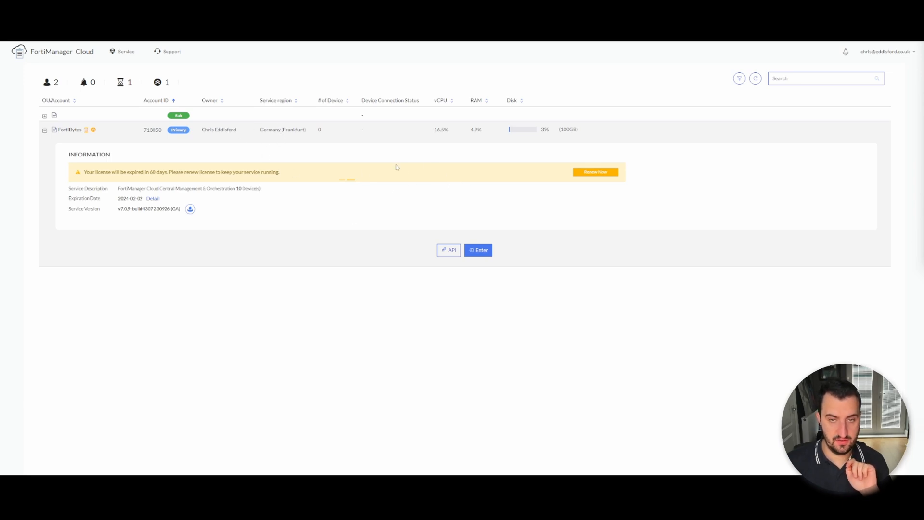
mouse_move(464, 141)
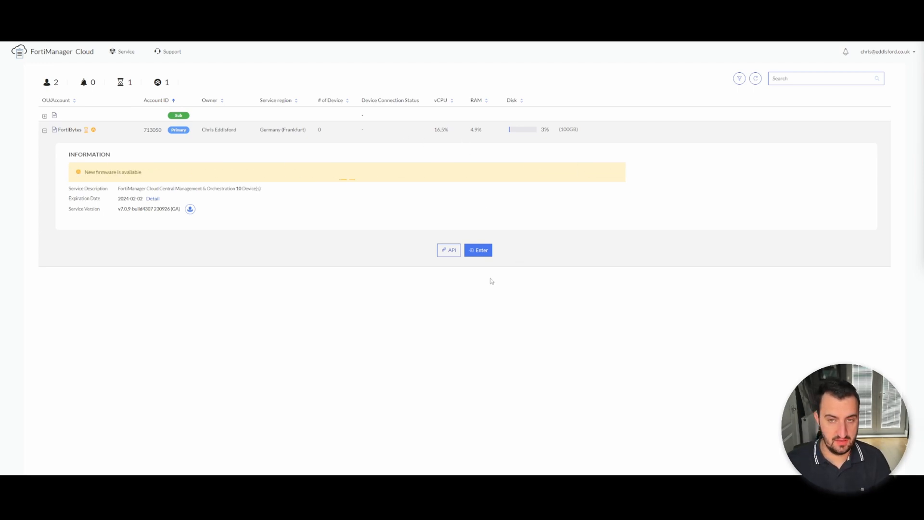
Step: Enter the FortiBytes FortiManager instance to reach the module launcher
left_click(478, 250)
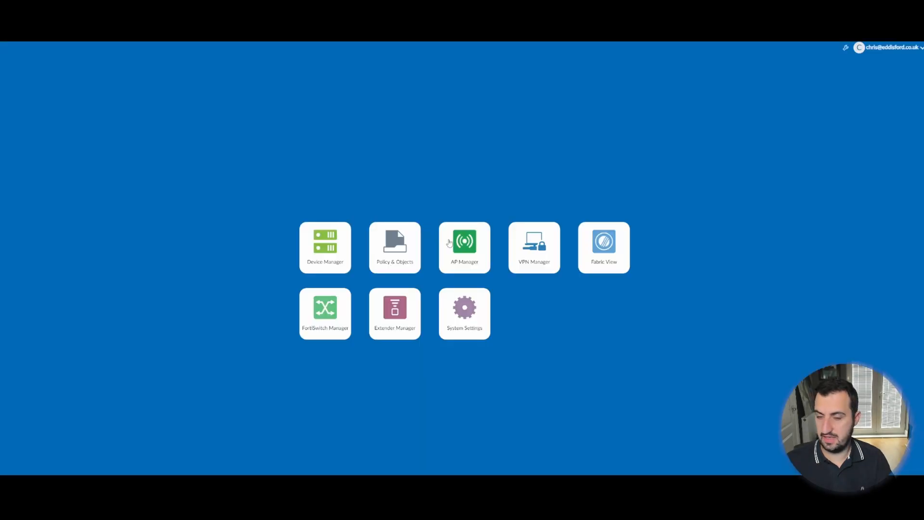
Step: Go to the System Settings dashboard showing firmware v7.0.9 and licence details
left_click(464, 313)
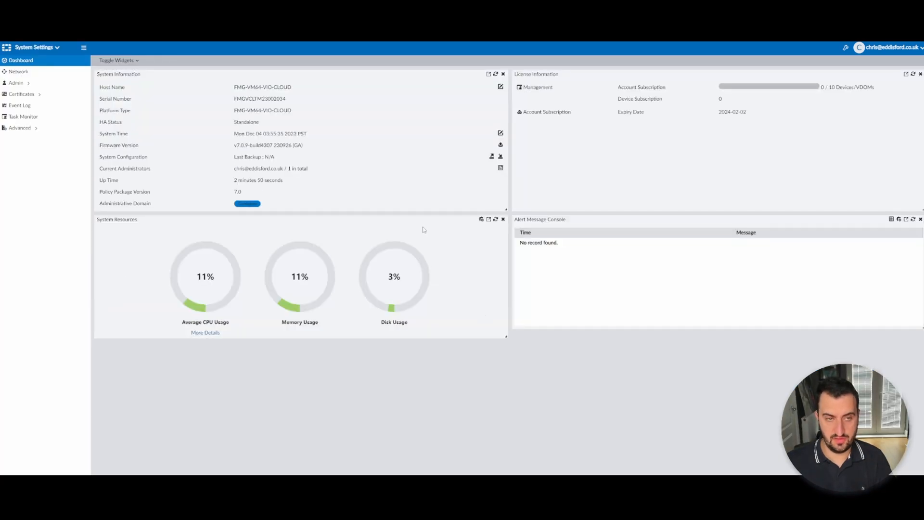
mouse_move(191, 218)
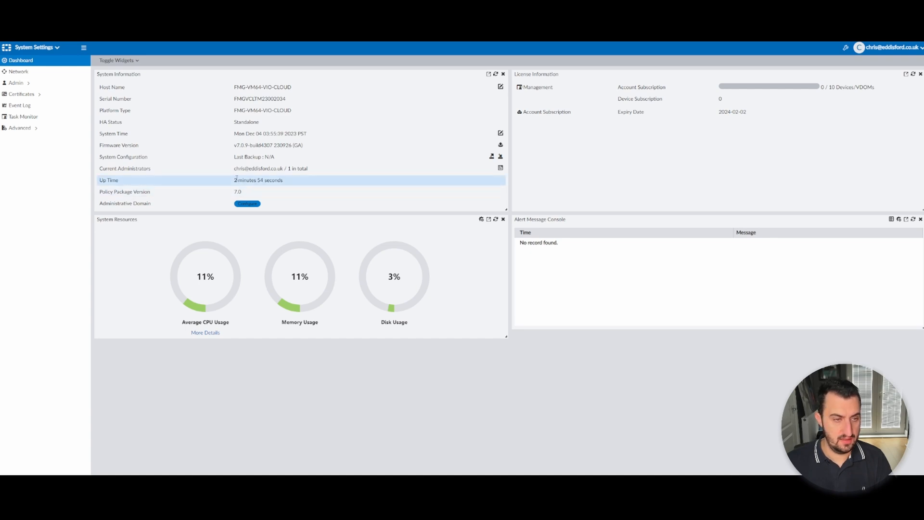
mouse_move(56, 91)
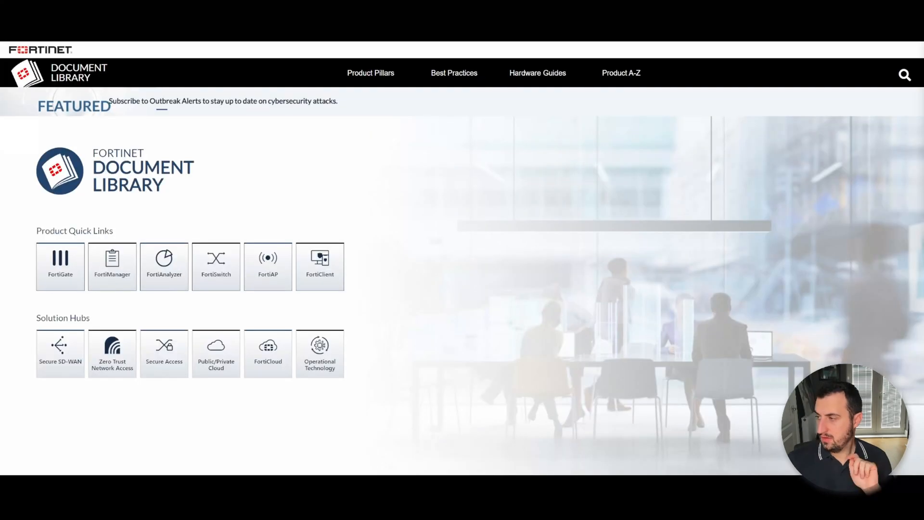
mouse_move(407, 175)
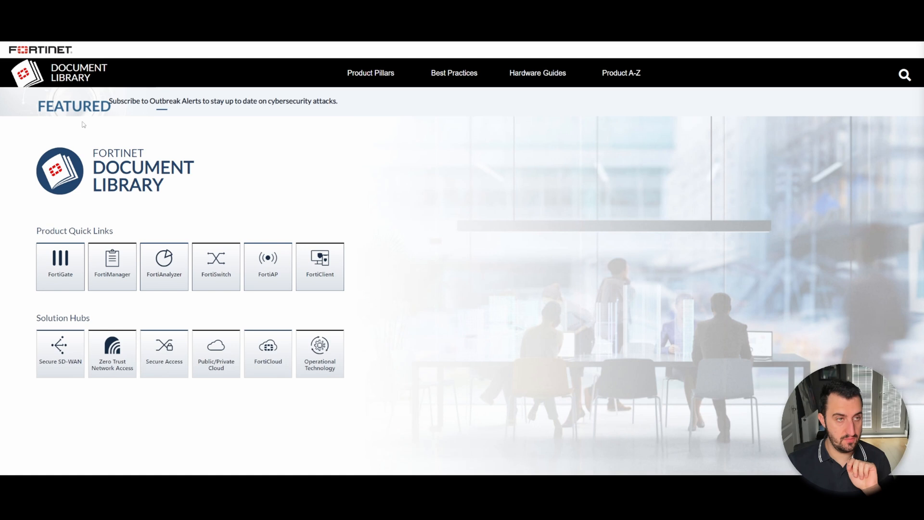
mouse_move(88, 308)
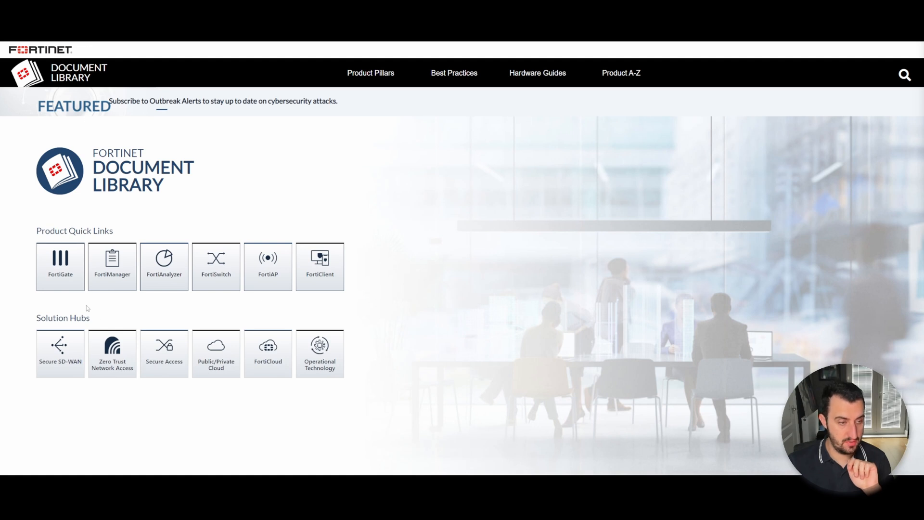
Step: From the FortiManager docs page, download the Compatibility with FortiOS chart as PDF
left_click(111, 265)
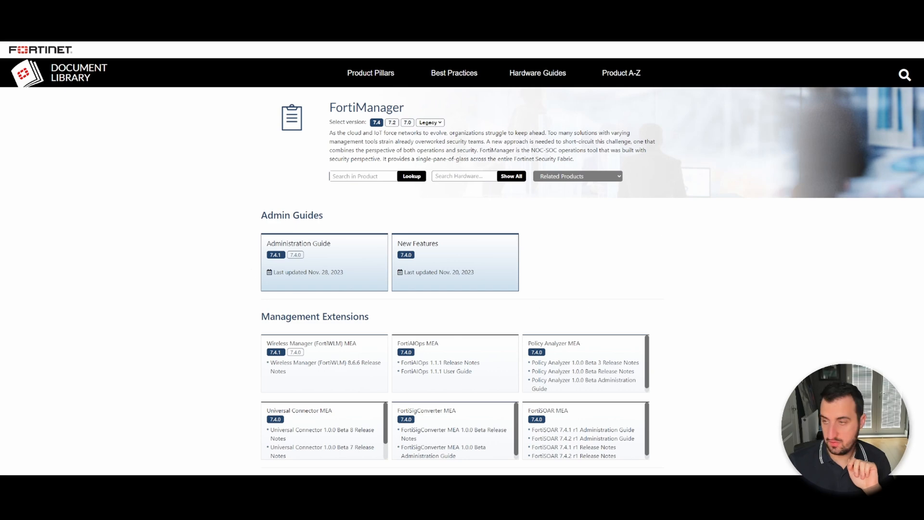
scroll("down", 3)
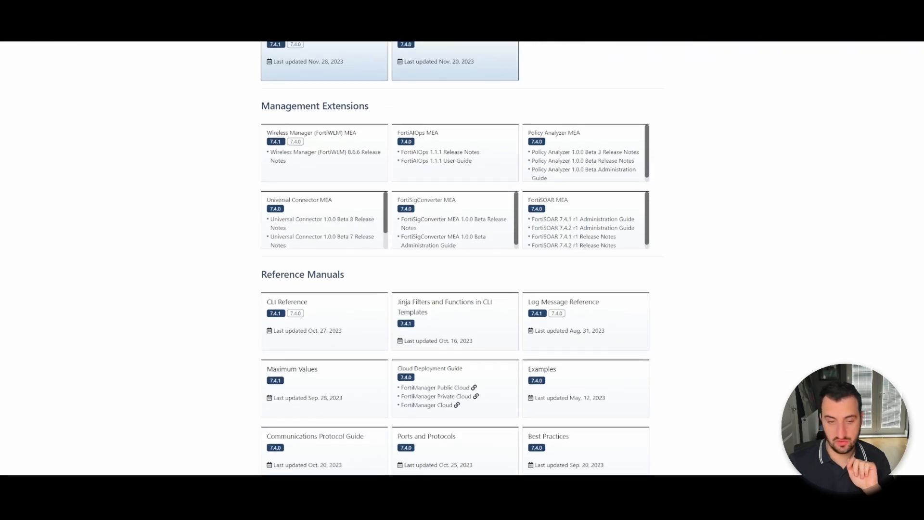
scroll("down", 3)
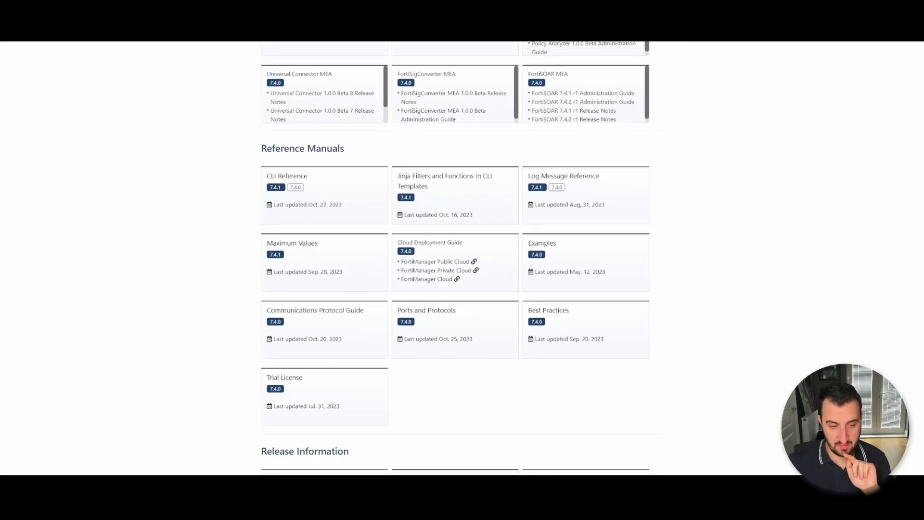
scroll("down", 3)
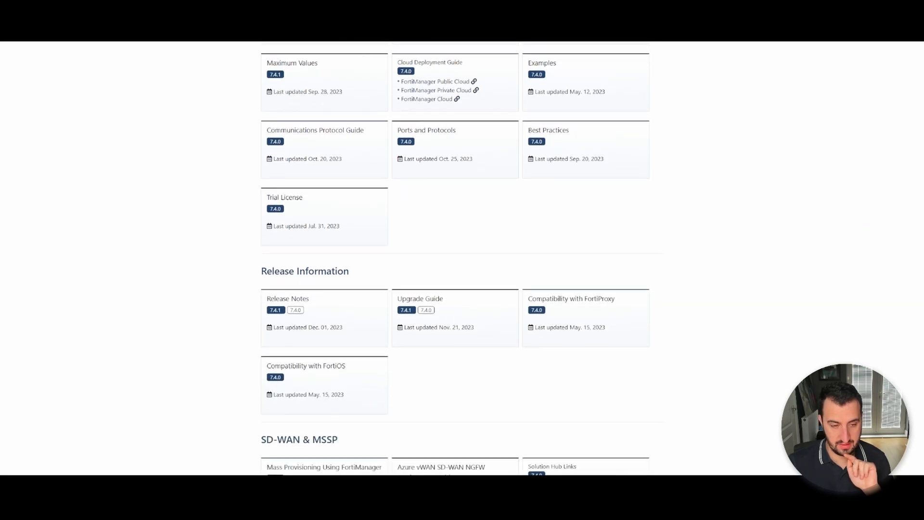
left_click(305, 365)
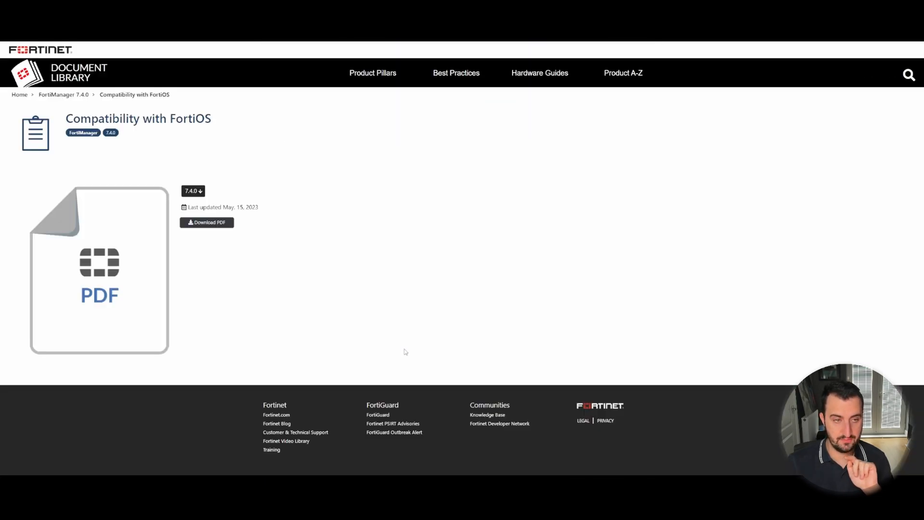
left_click(207, 222)
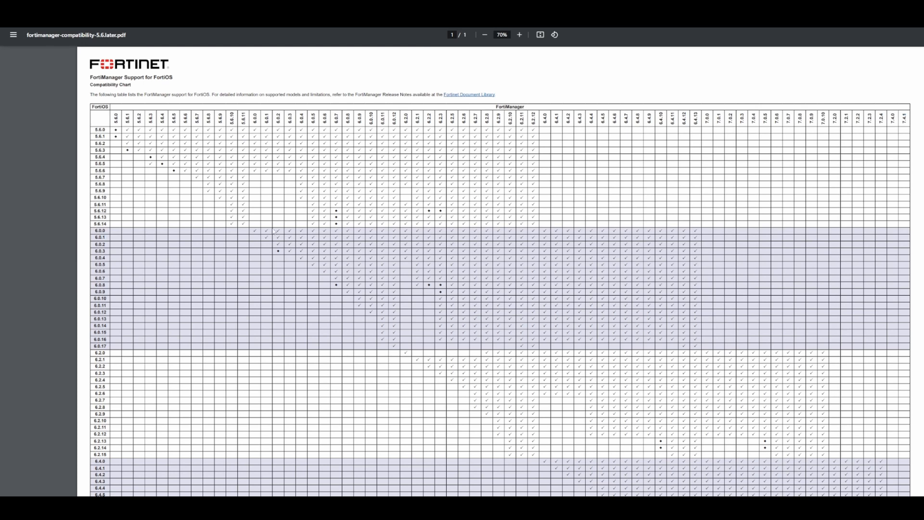
scroll("down", 3)
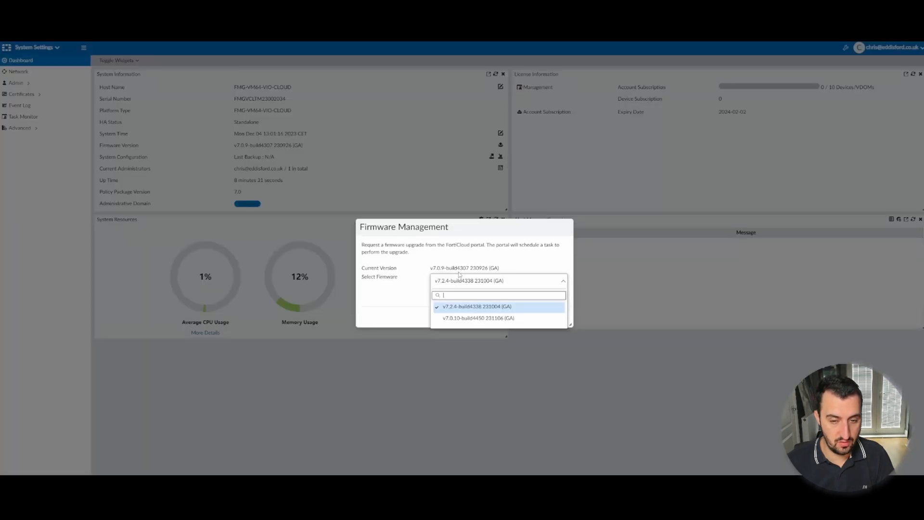
mouse_move(500, 359)
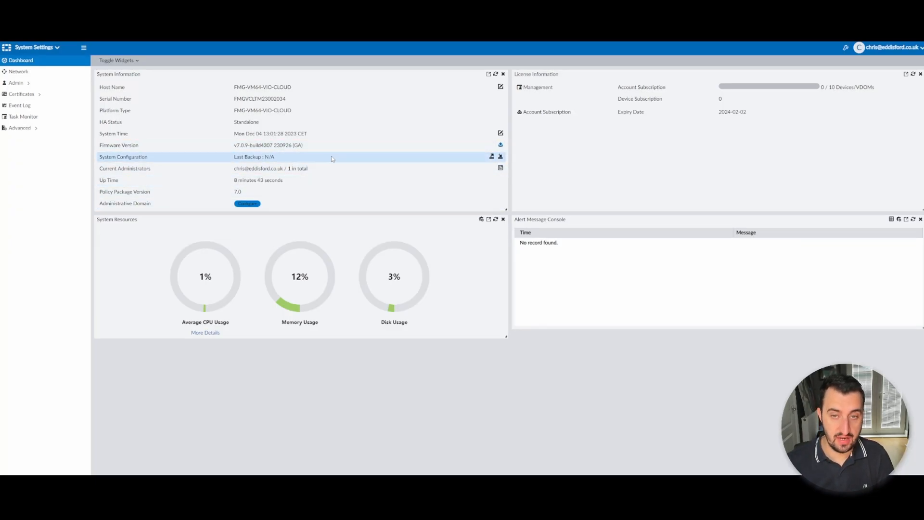
mouse_move(337, 171)
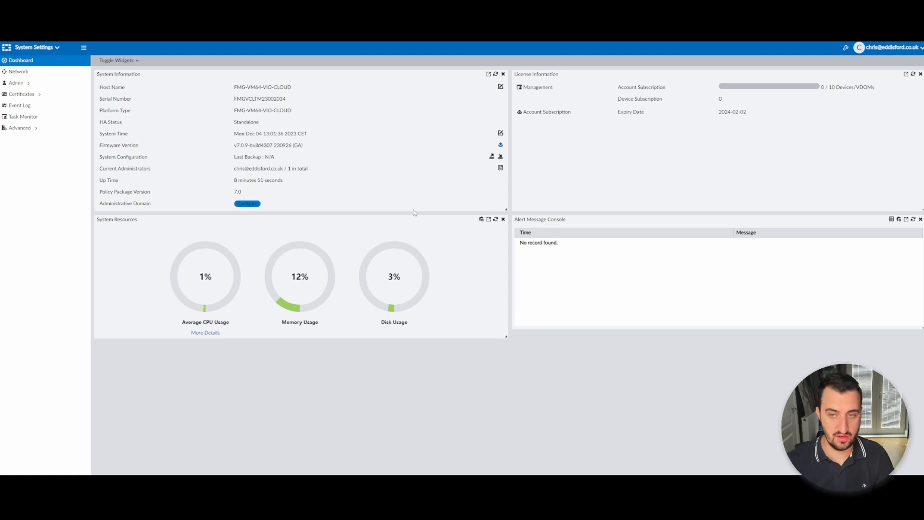
mouse_move(893, 263)
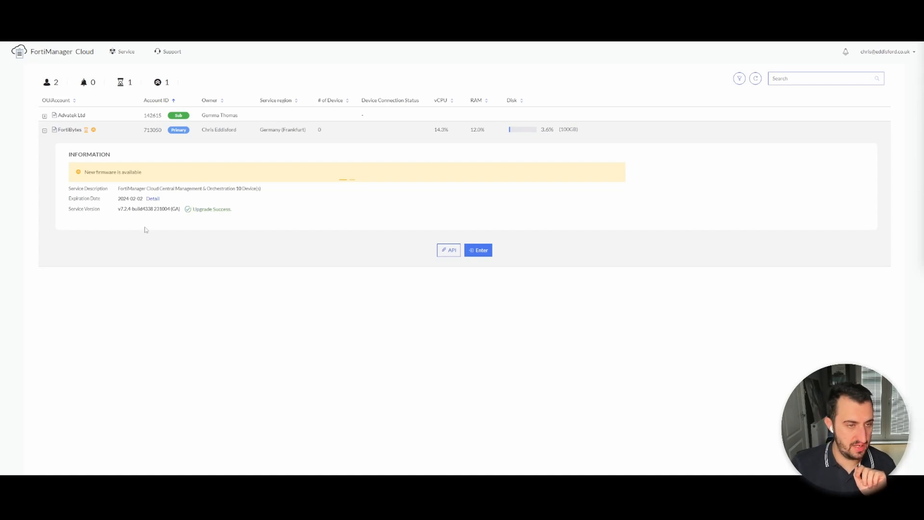
mouse_move(112, 235)
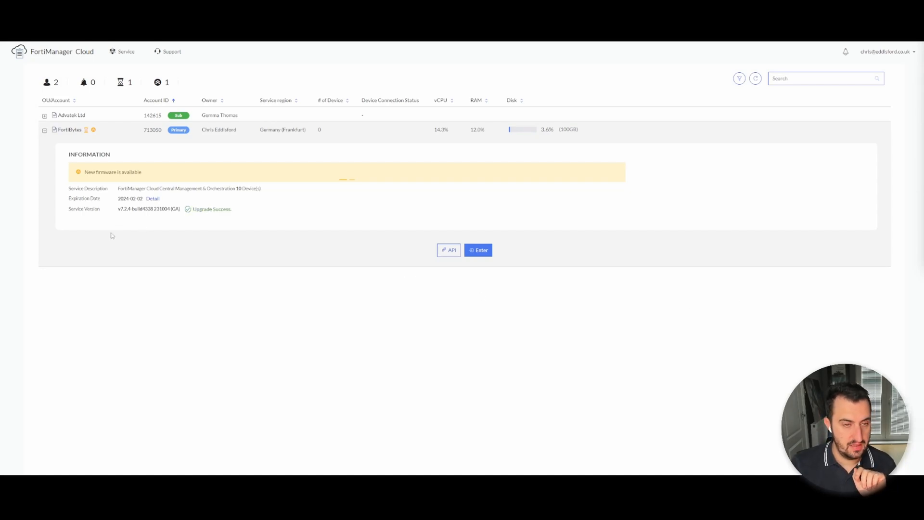
mouse_move(105, 236)
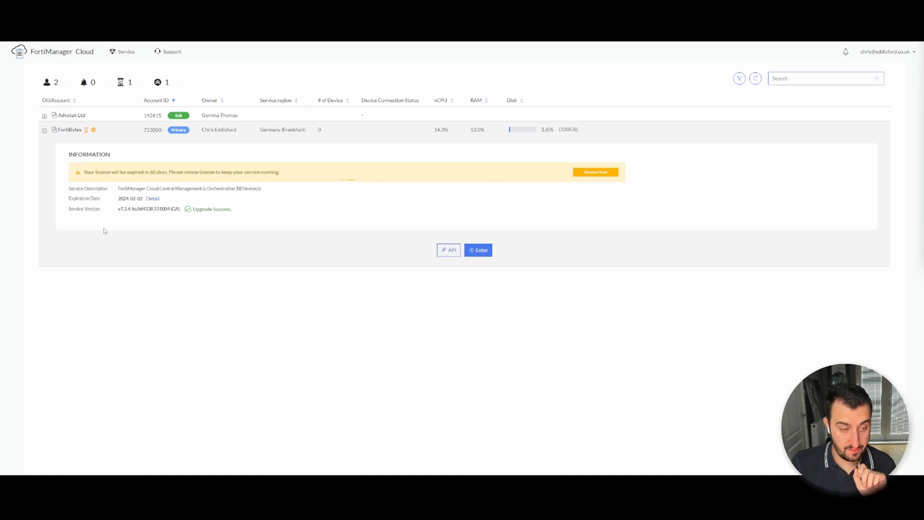
mouse_move(226, 226)
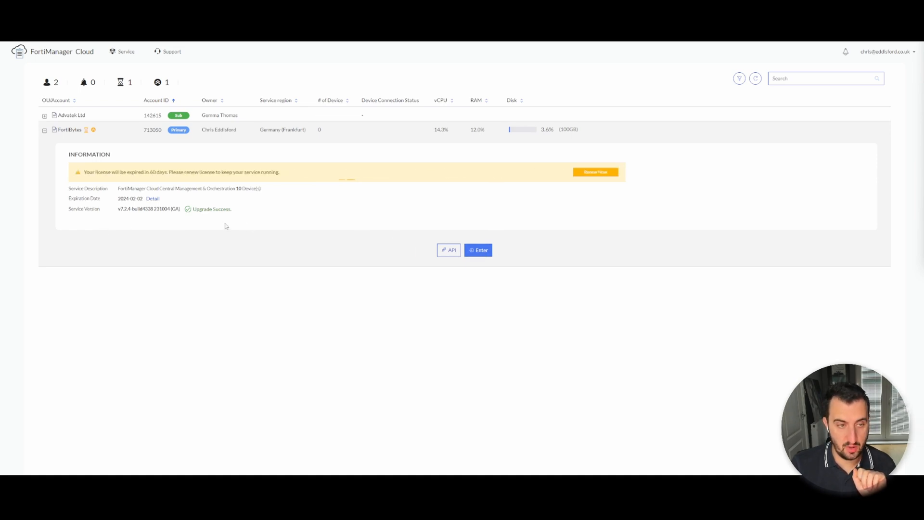
mouse_move(116, 210)
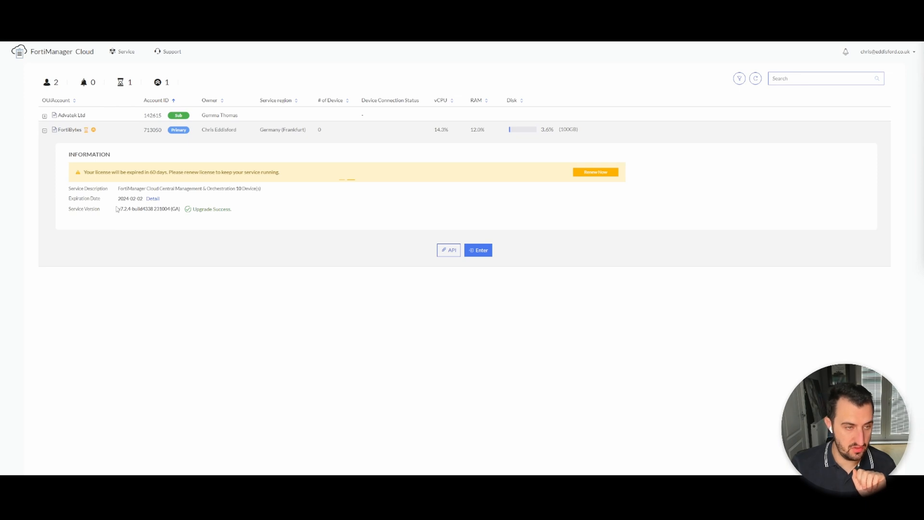
Step: Enter the upgraded FortiBytes instance showing v7.2.4 Upgrade Success
left_click(478, 250)
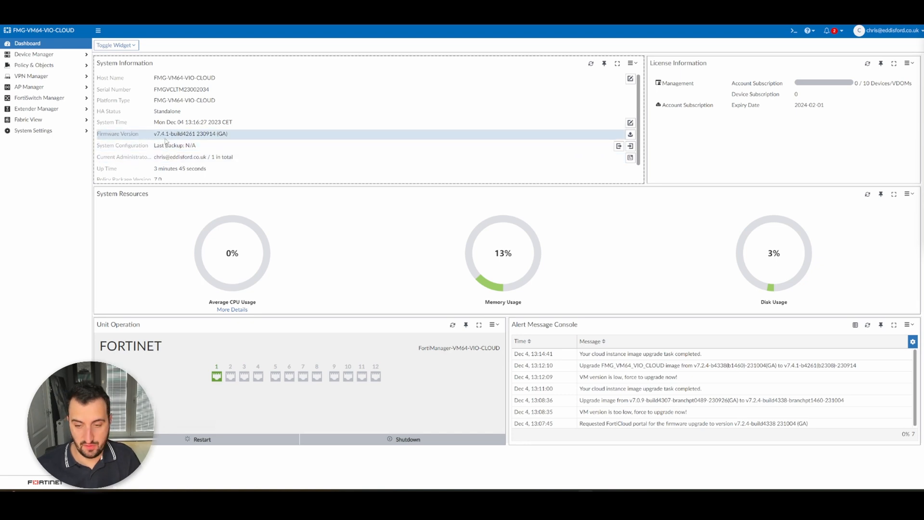
Step: Maximise the Alert Message Console to read the v7.0.9 to v7.4.1 upgrade log
left_click(894, 325)
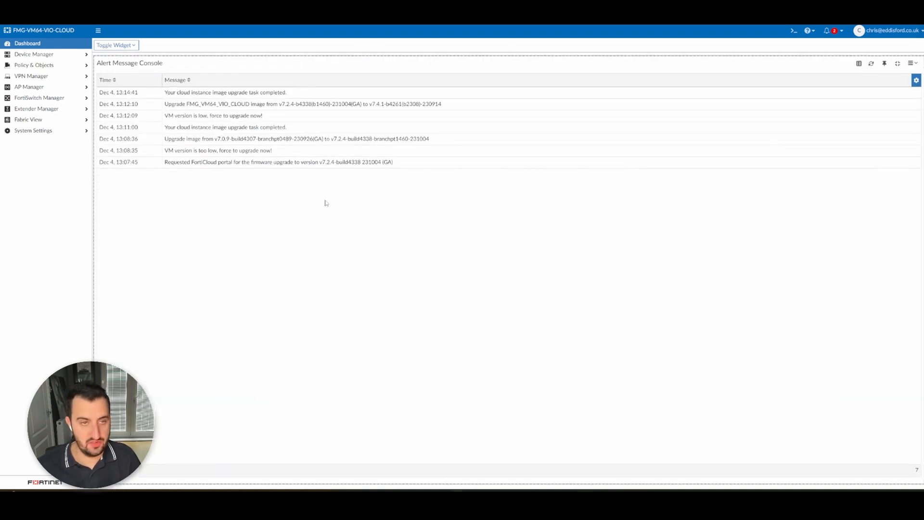
mouse_move(410, 261)
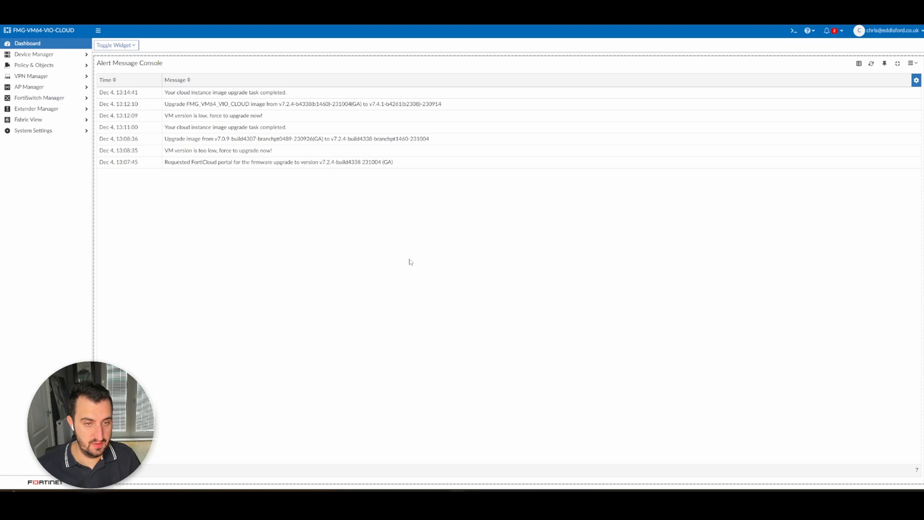
mouse_move(423, 282)
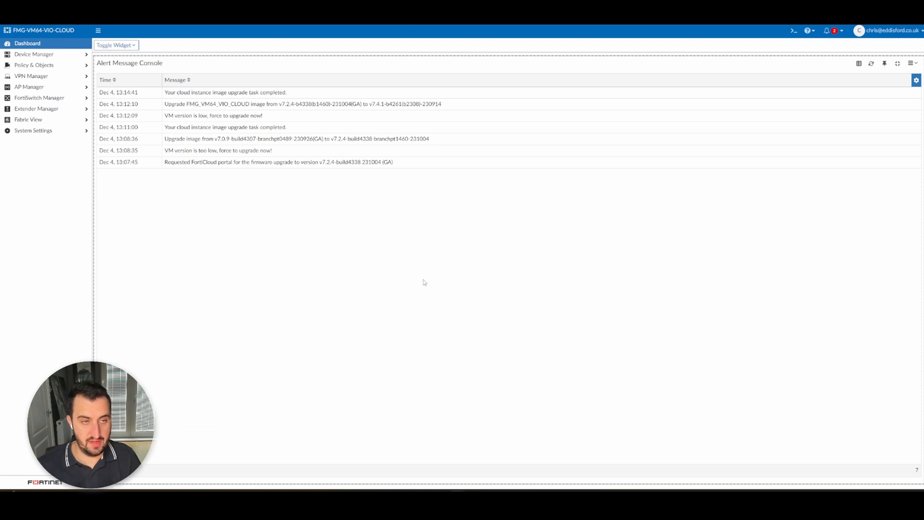
mouse_move(387, 247)
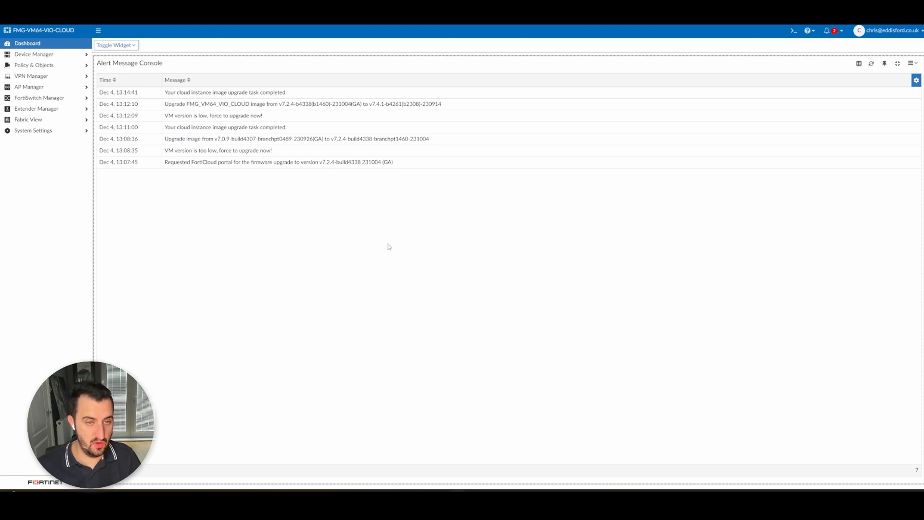
mouse_move(363, 183)
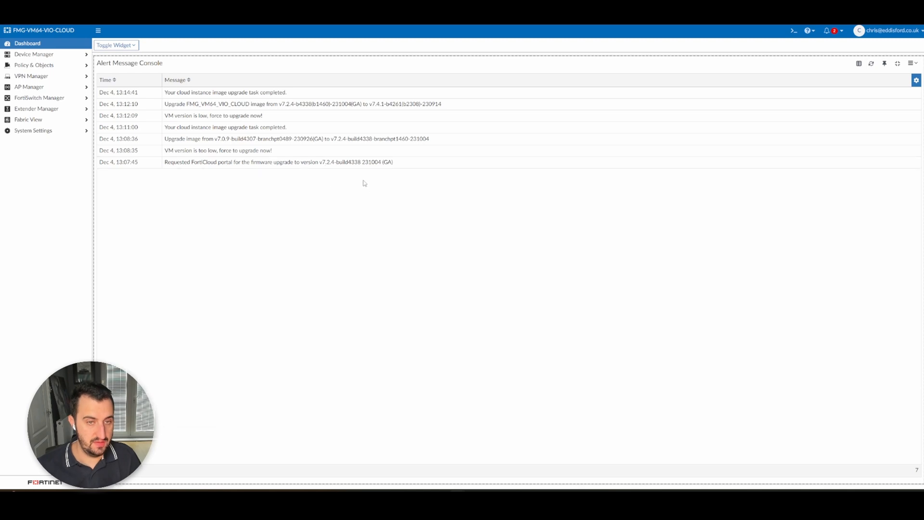
mouse_move(263, 180)
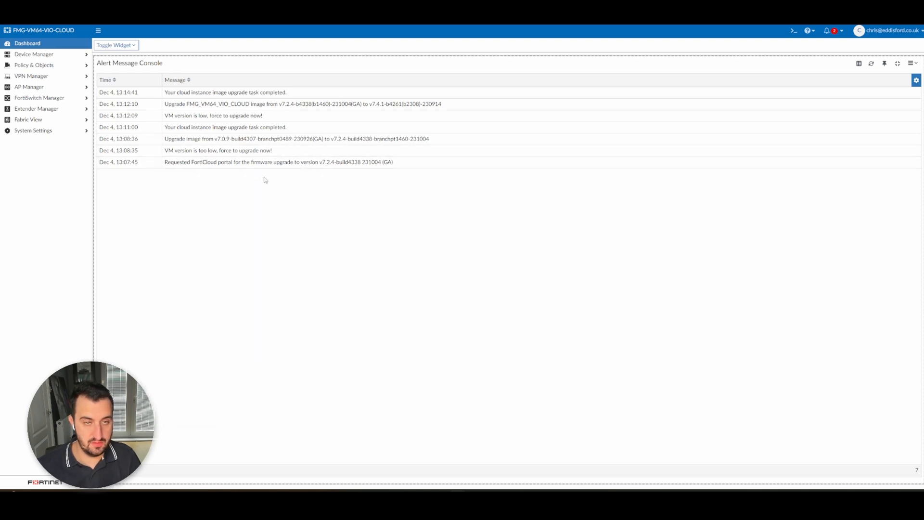
mouse_move(877, 72)
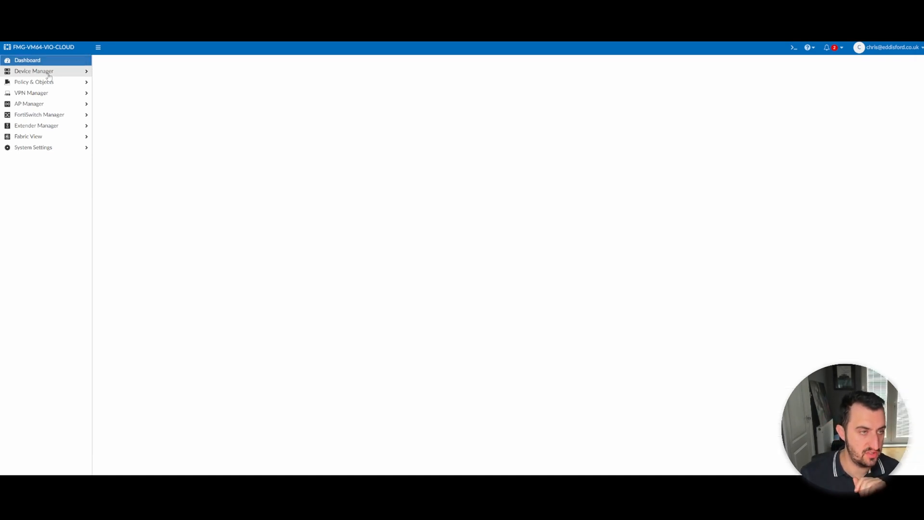
Step: Browse Device & Groups, Provisioning Templates and Firmware Templates, then expand Policy & Objects
left_click(34, 70)
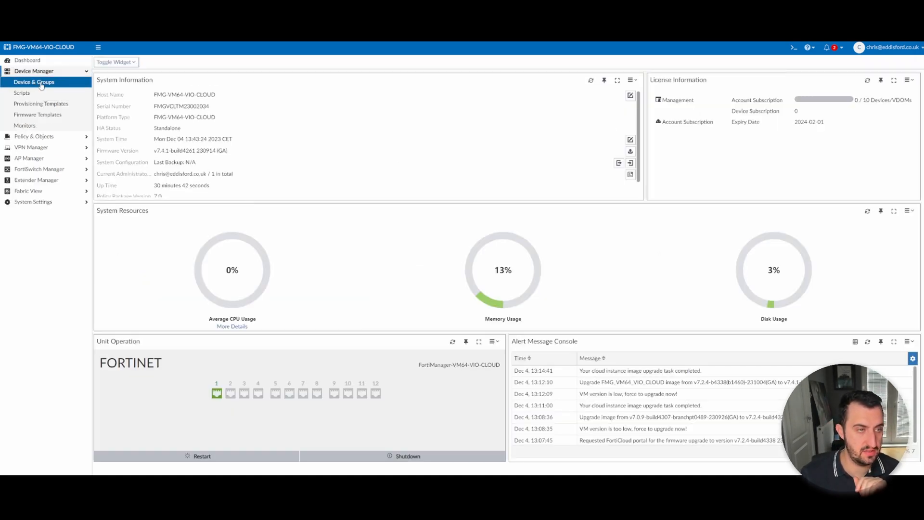
left_click(34, 81)
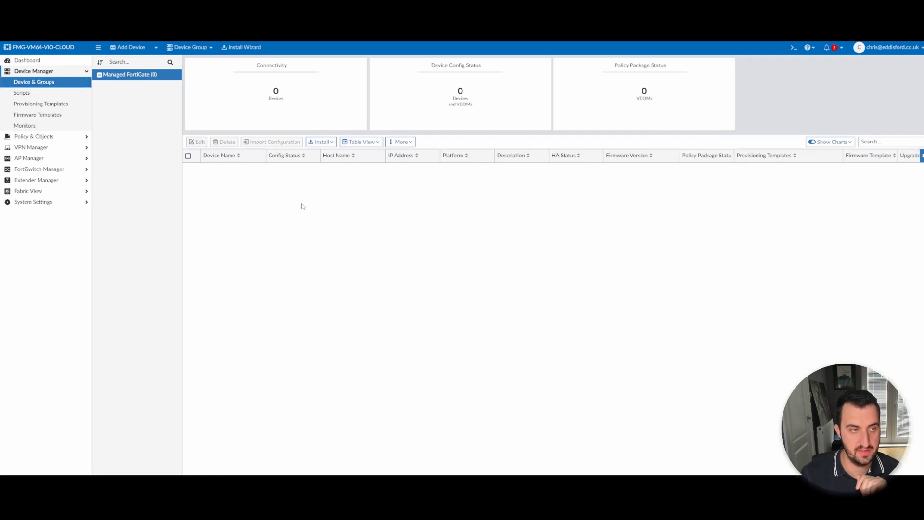
mouse_move(30, 147)
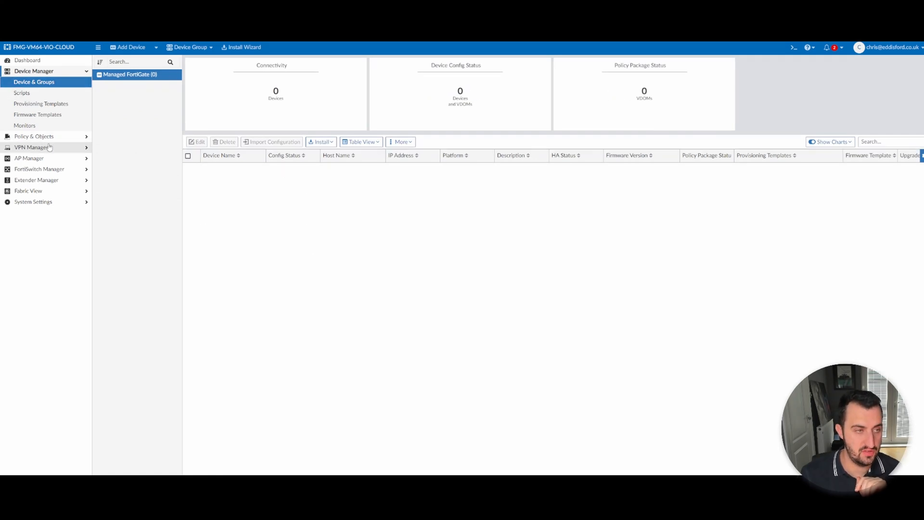
left_click(41, 104)
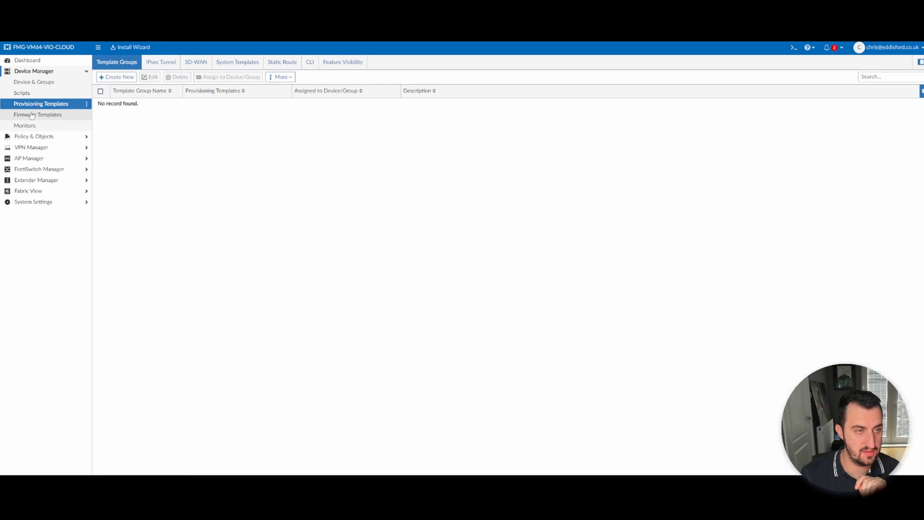
left_click(37, 114)
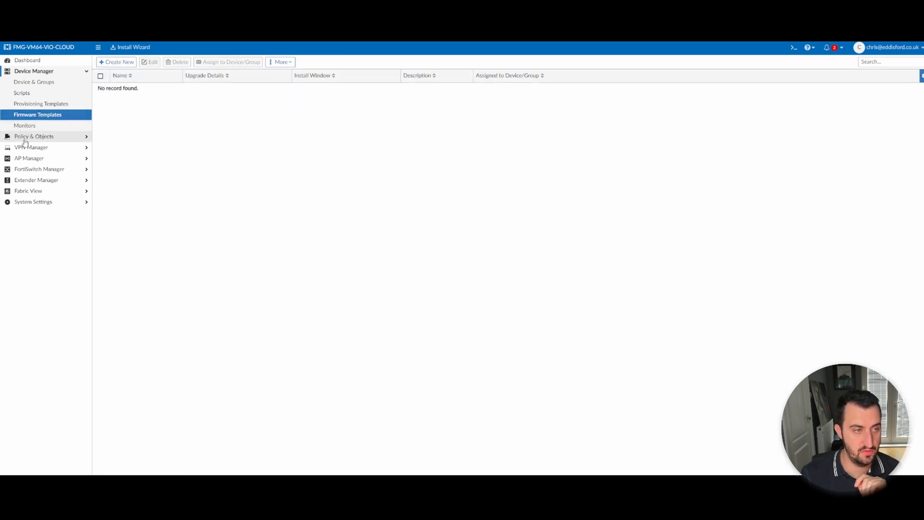
left_click(34, 135)
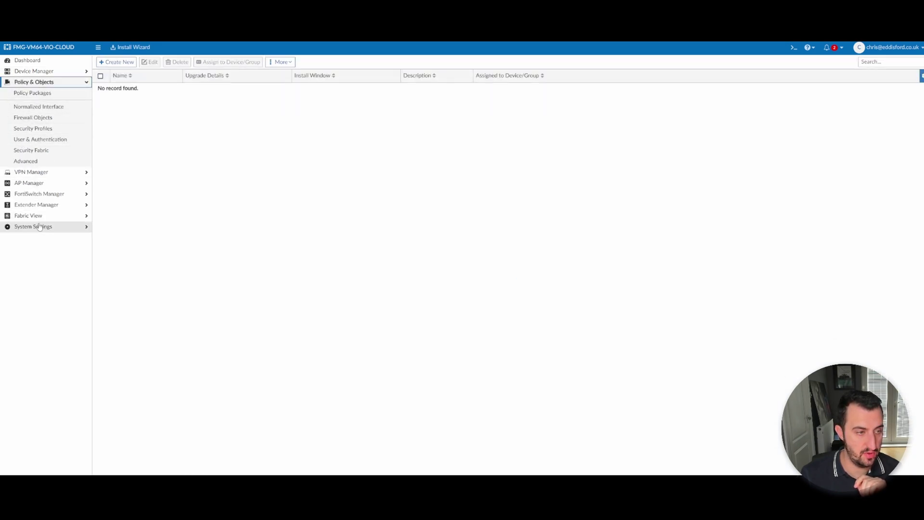
Step: Browse System Settings: root ADOM, the three administrators, admin profiles, admin settings, then Network interfaces
left_click(33, 226)
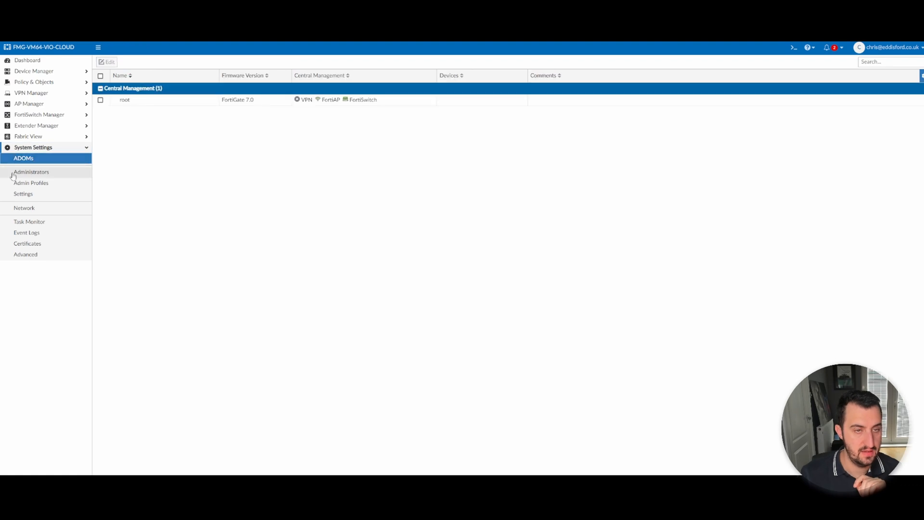
mouse_move(65, 189)
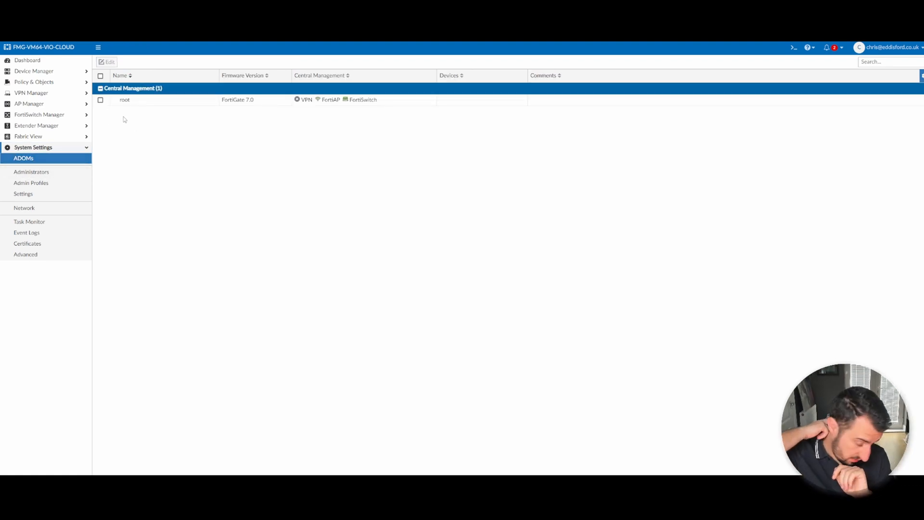
mouse_move(229, 123)
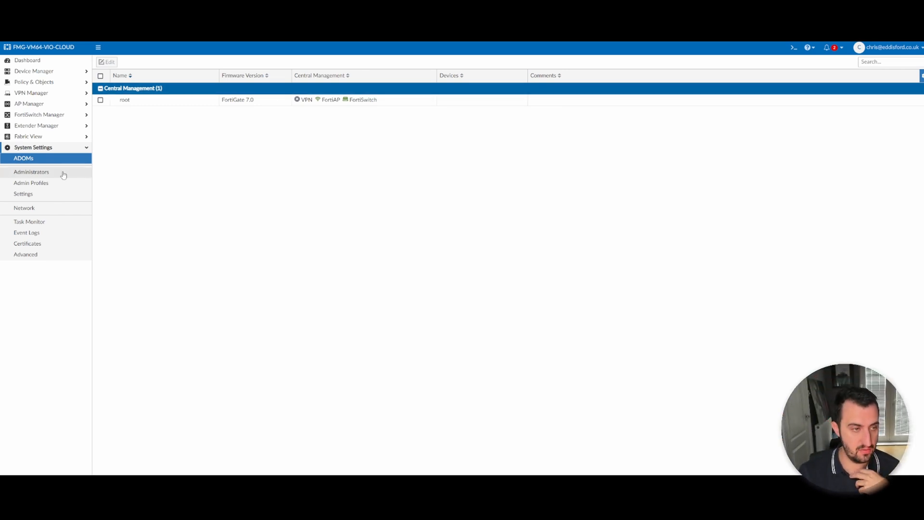
left_click(31, 171)
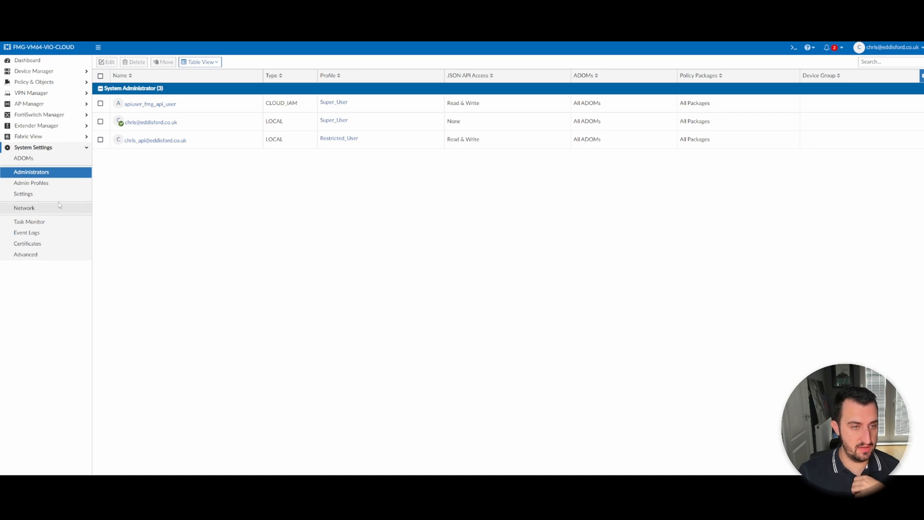
left_click(30, 183)
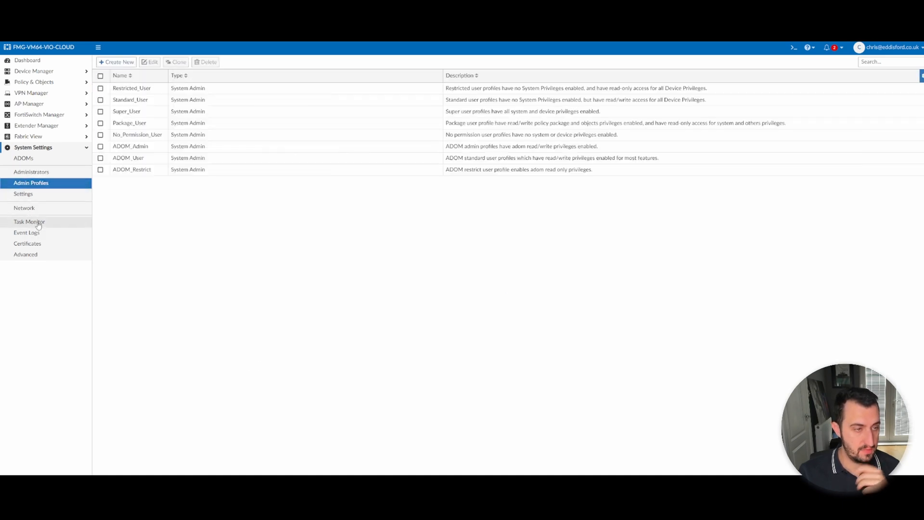
left_click(24, 194)
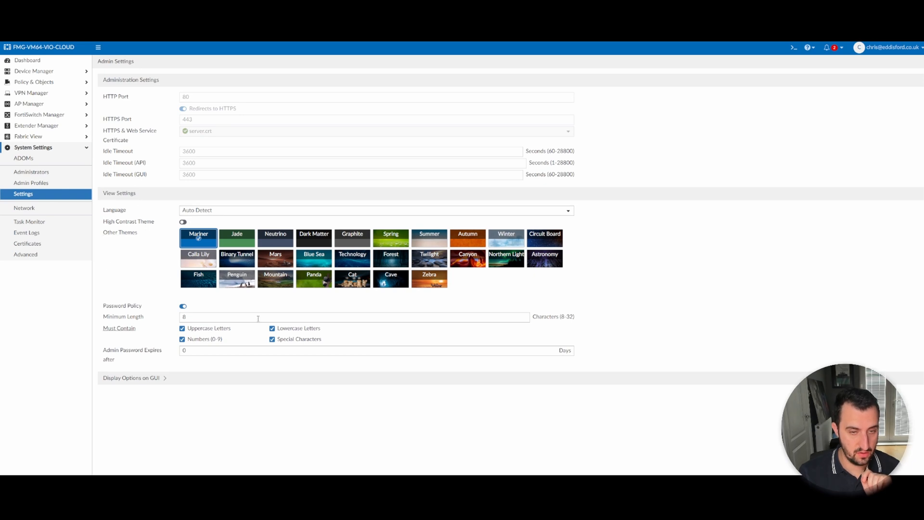
left_click(24, 207)
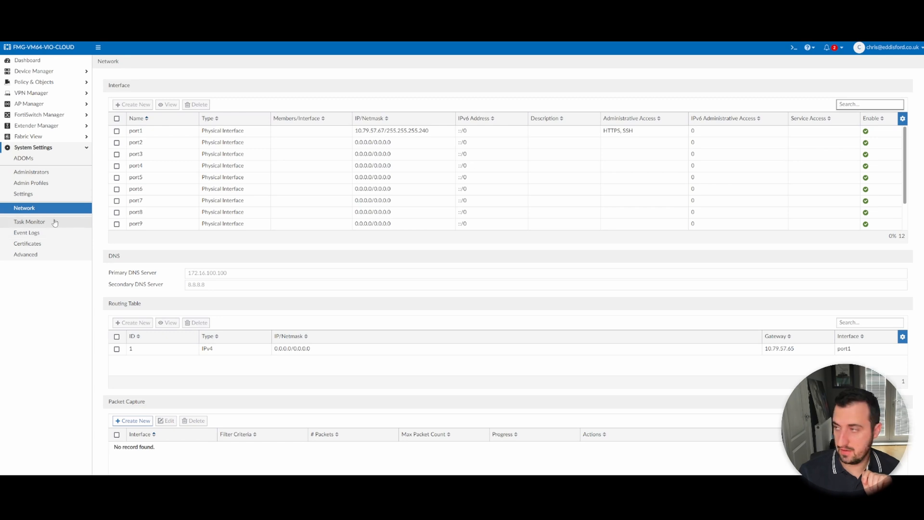
mouse_move(27, 232)
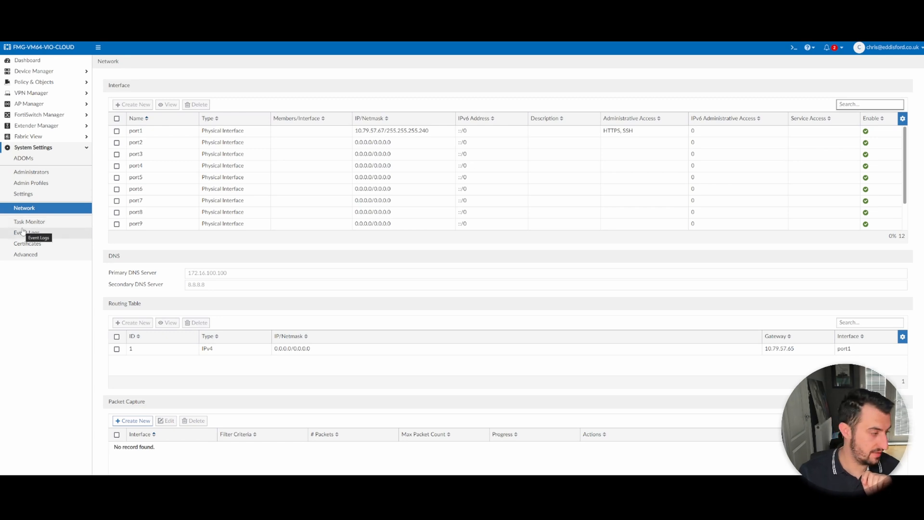
mouse_move(253, 188)
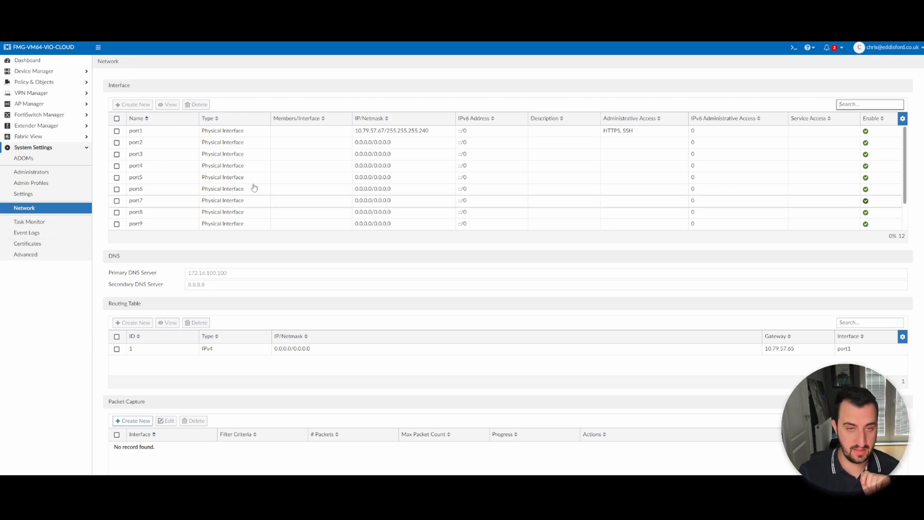
mouse_move(67, 264)
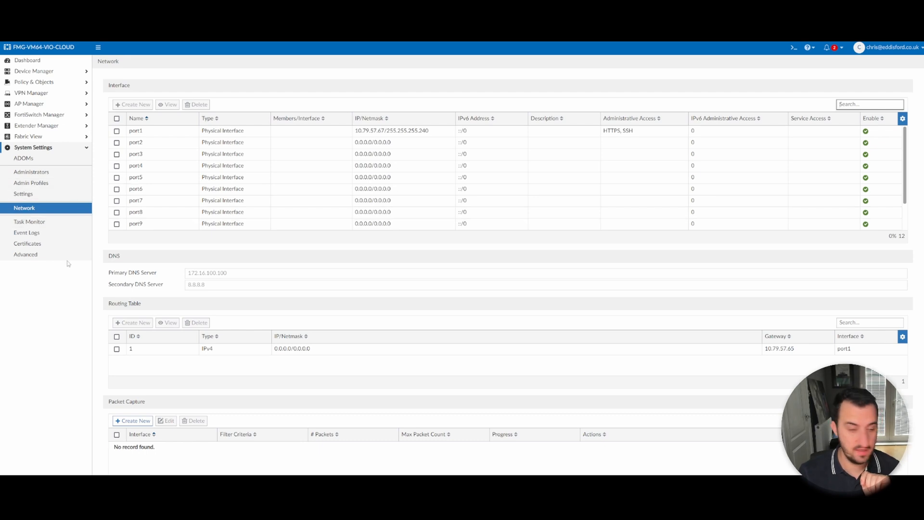
mouse_move(25, 254)
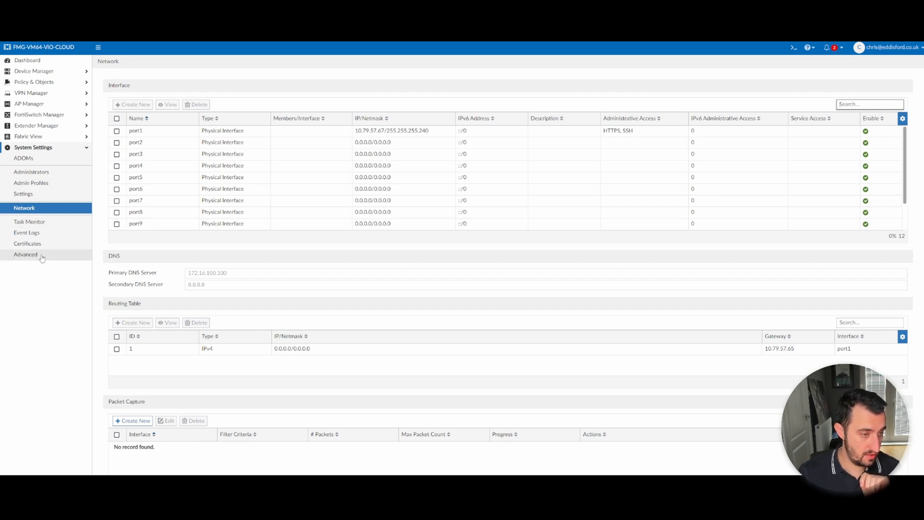
Step: Review Advanced settings' Meta Fields, then return to Workspace showing workspace mode disabled
left_click(25, 254)
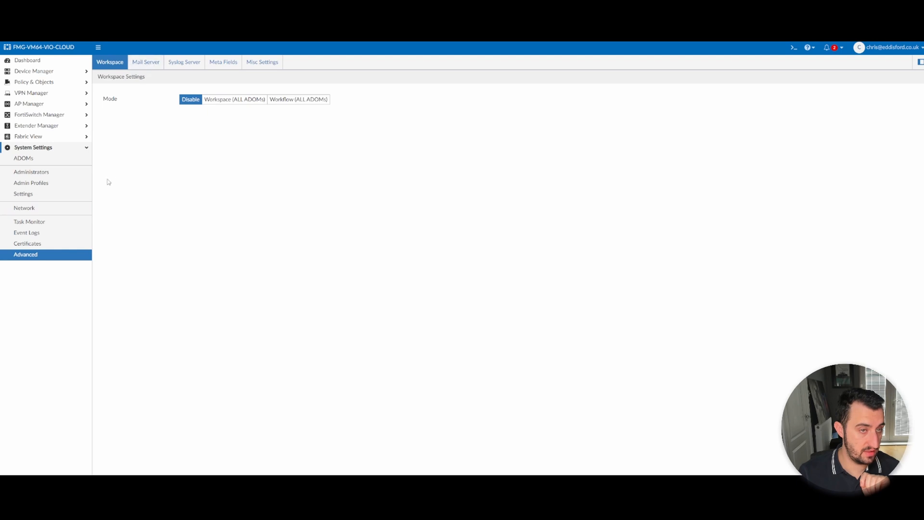
mouse_move(124, 194)
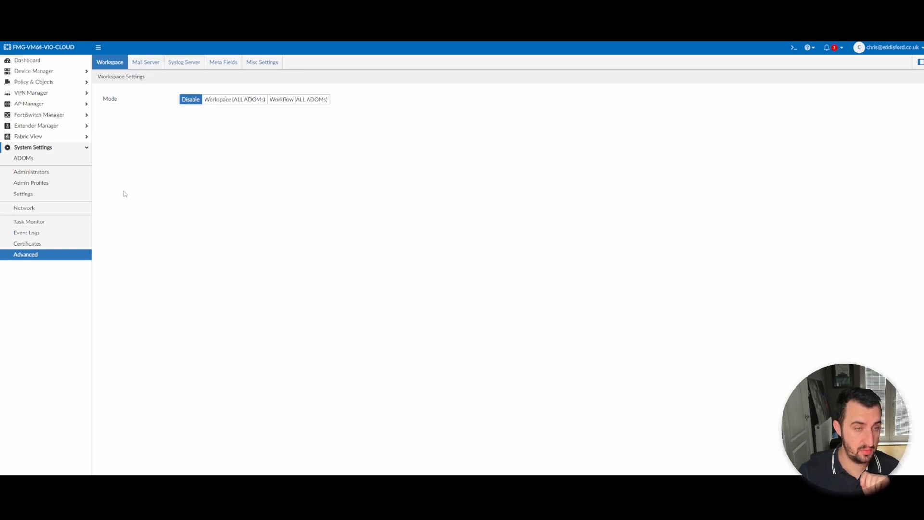
mouse_move(167, 105)
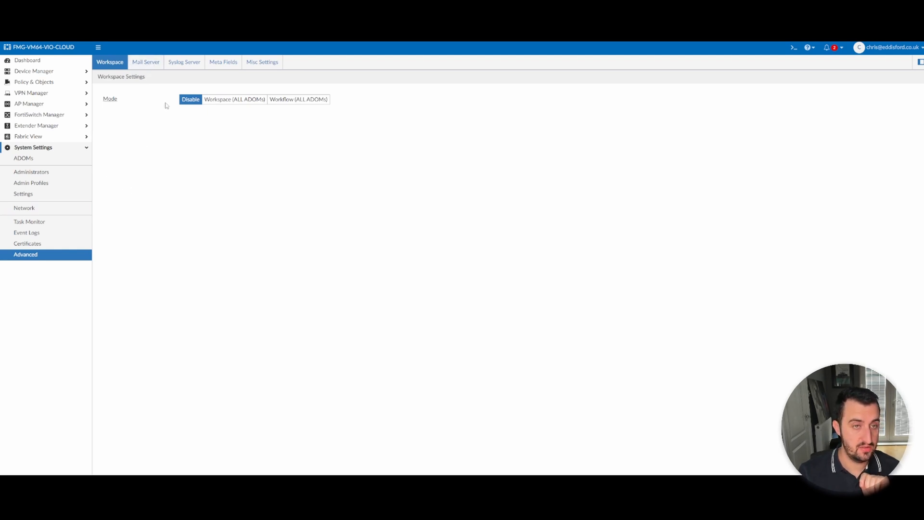
left_click(223, 62)
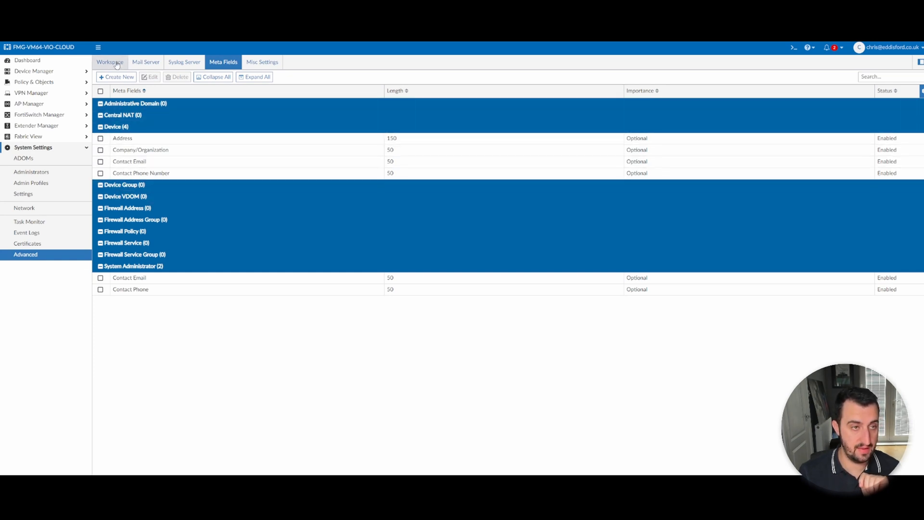
left_click(110, 62)
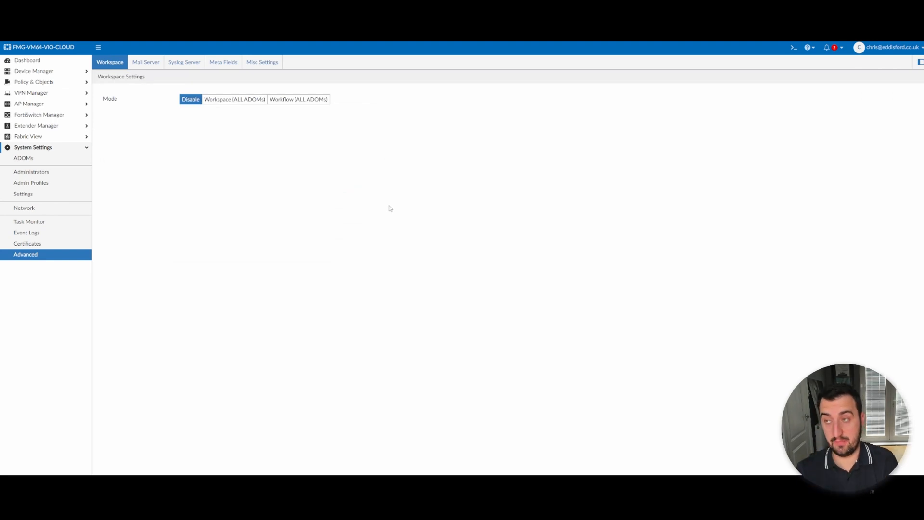
mouse_move(453, 248)
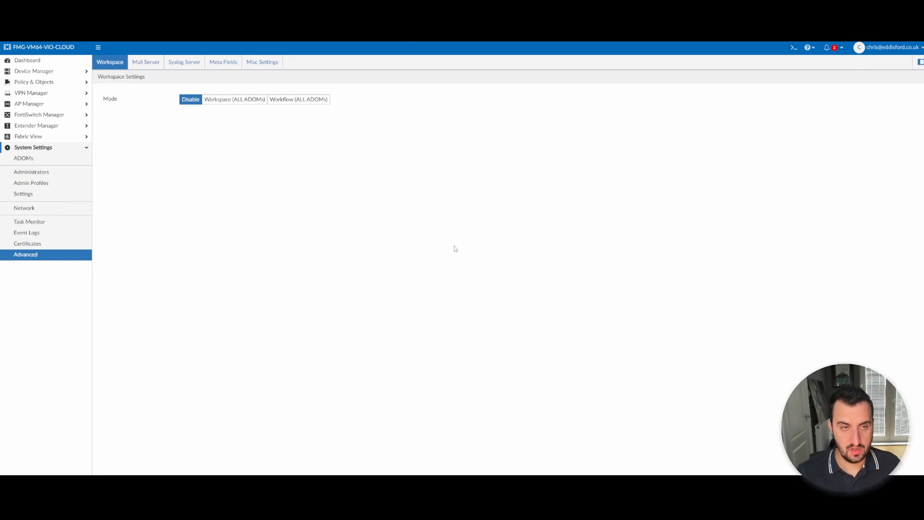
mouse_move(432, 251)
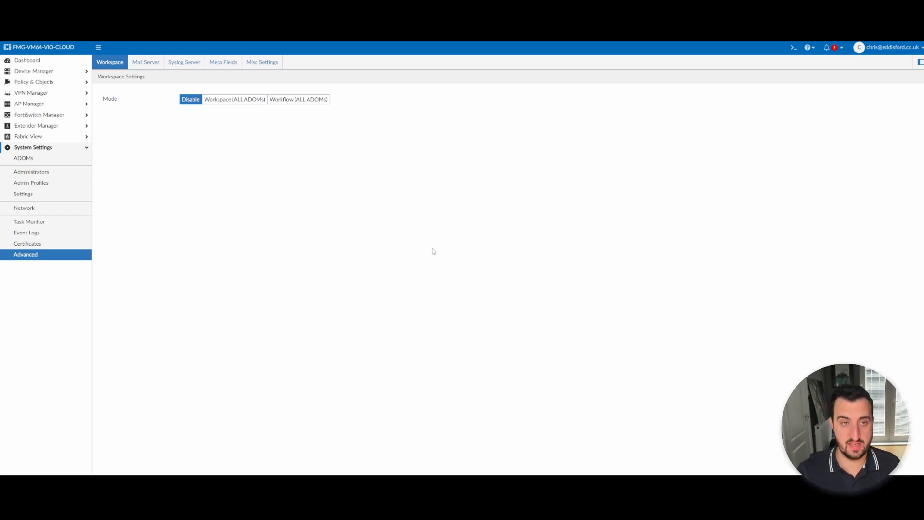
mouse_move(366, 272)
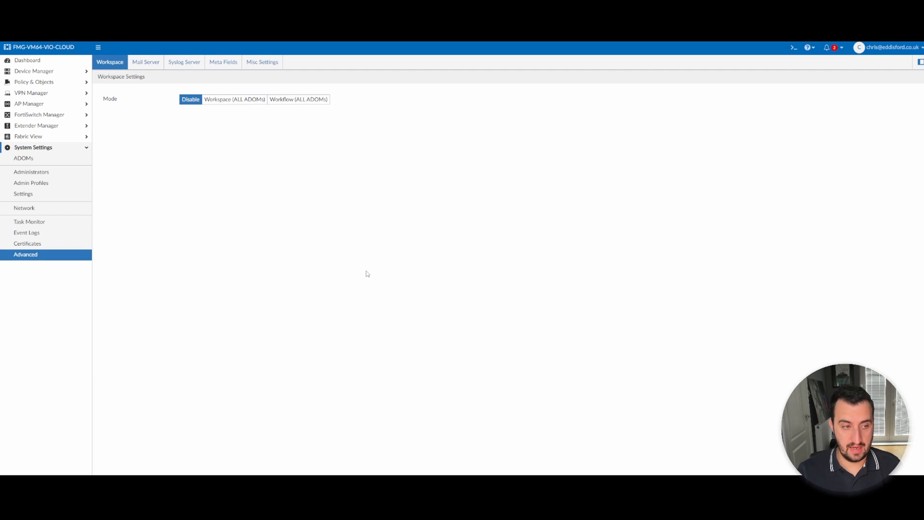
mouse_move(366, 277)
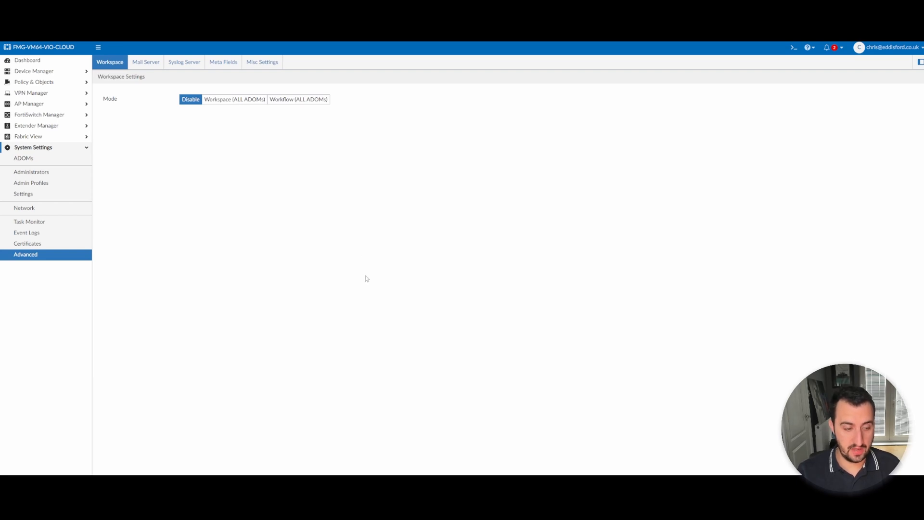
mouse_move(655, 270)
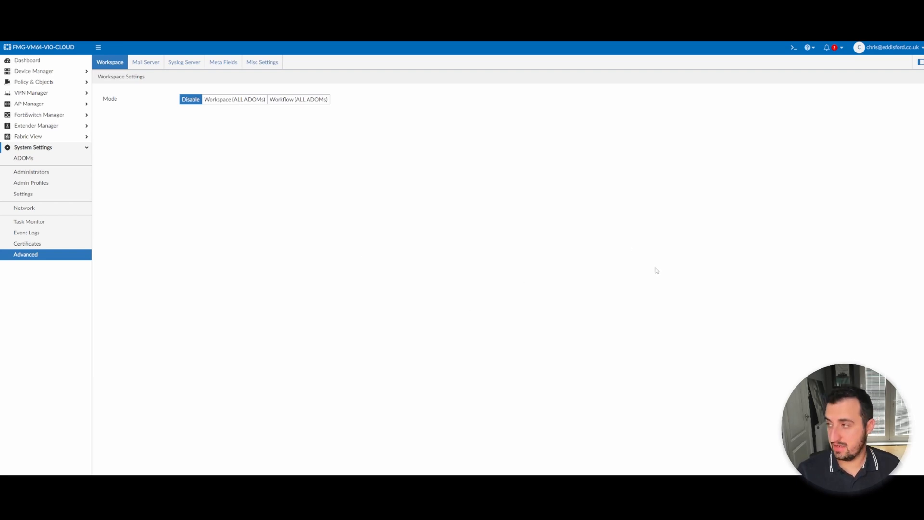
mouse_move(879, 204)
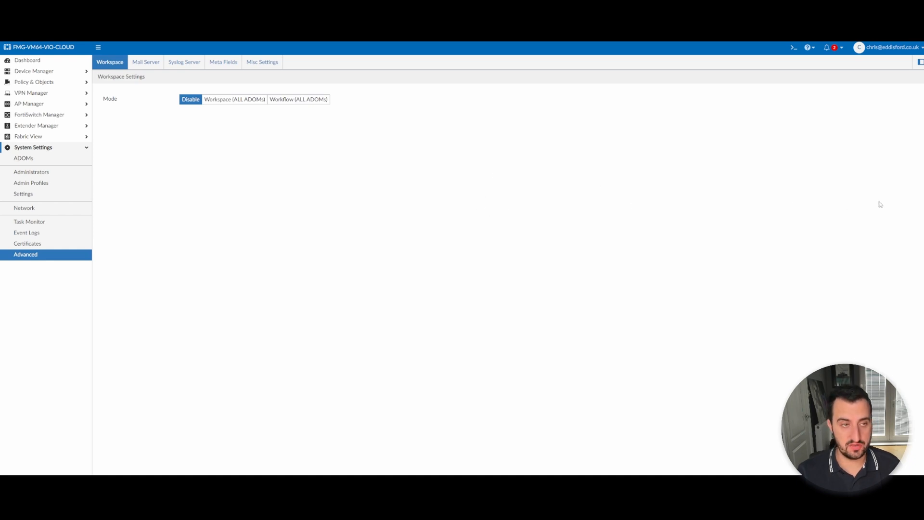